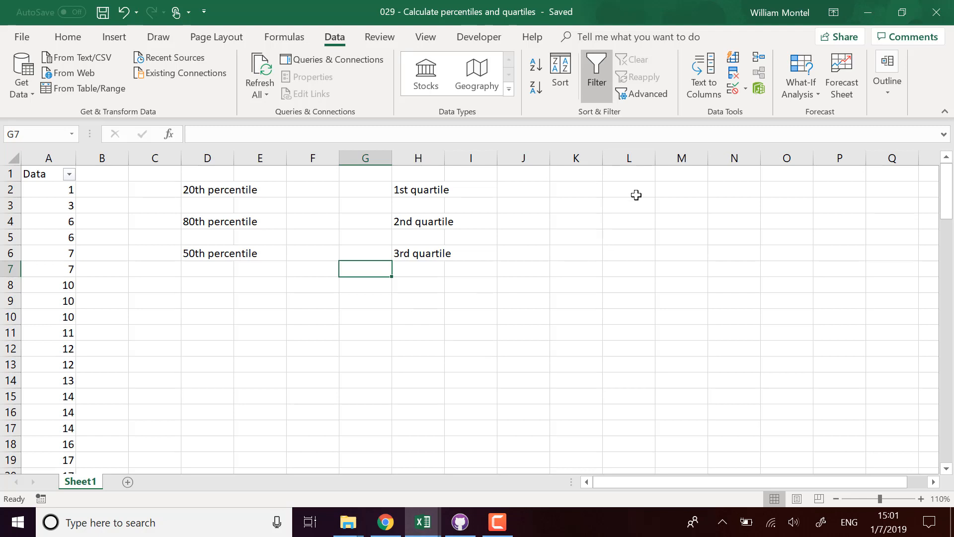
mouse_move(475, 301)
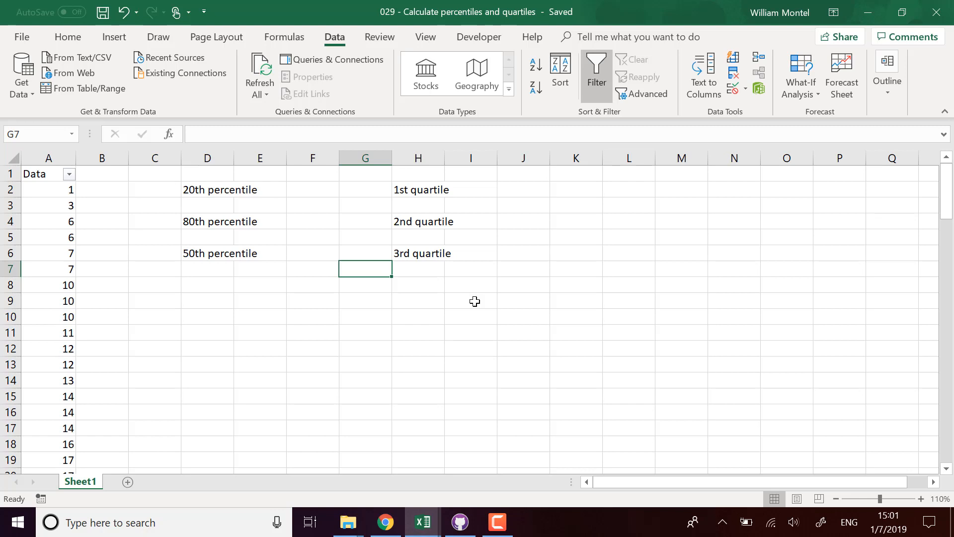
mouse_move(513, 338)
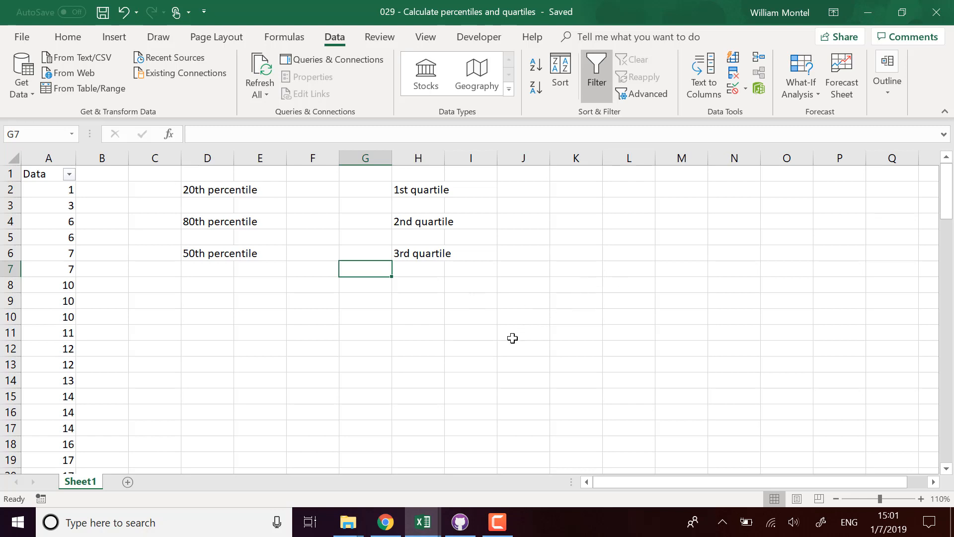
mouse_move(572, 302)
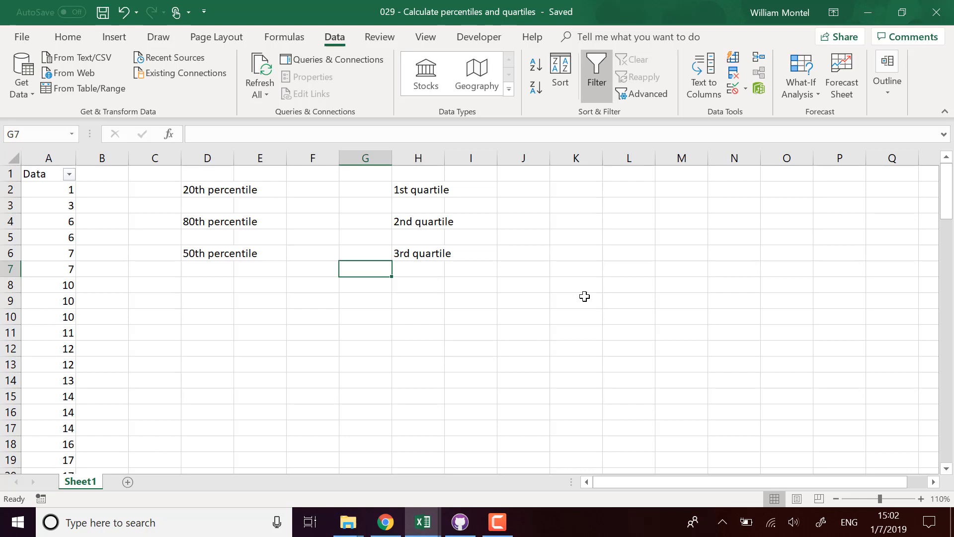
mouse_move(507, 174)
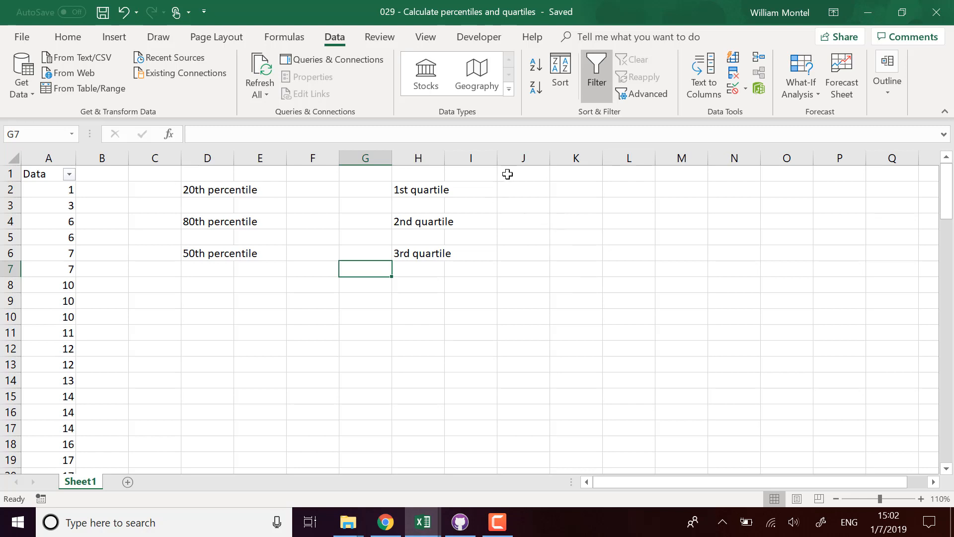
mouse_move(482, 362)
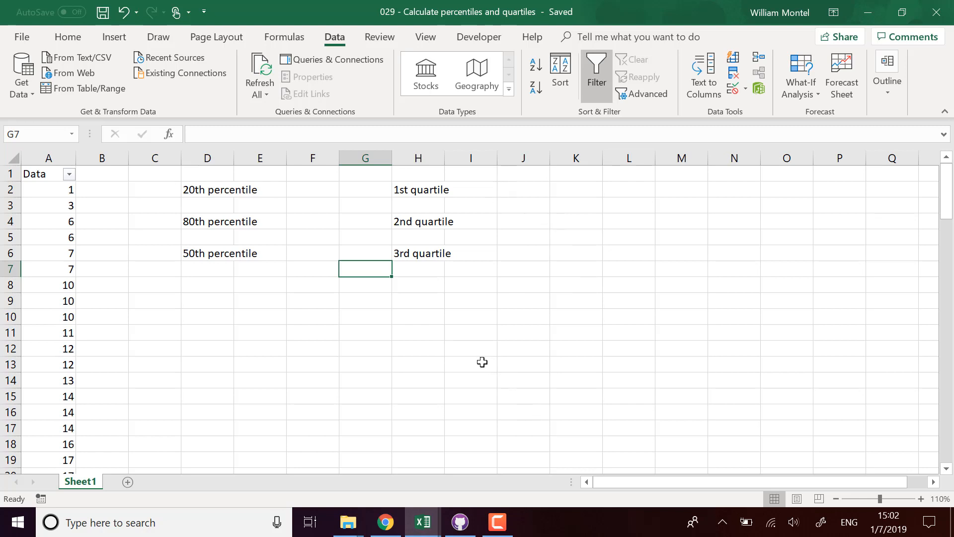
Look over the sheet and scroll through the column A data values
left_click(312, 316)
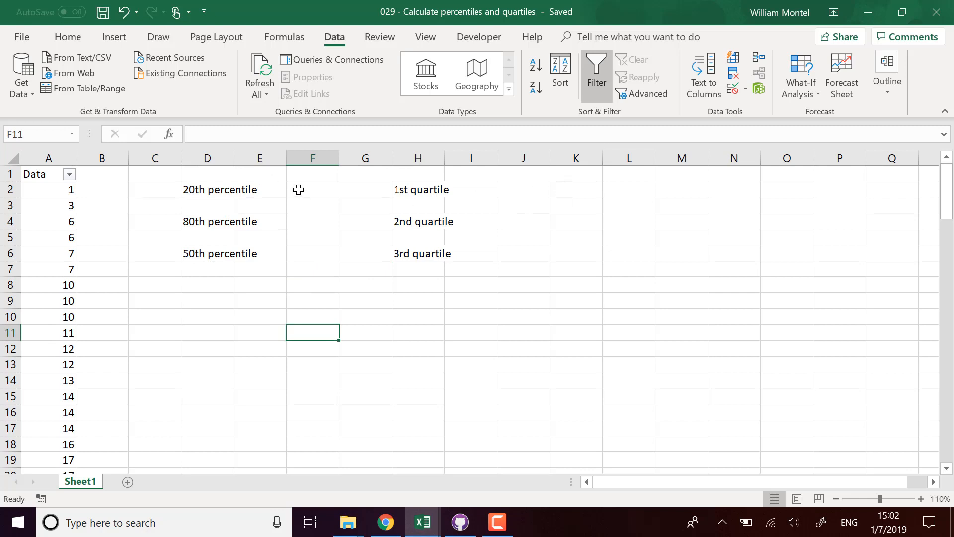
left_click(312, 189)
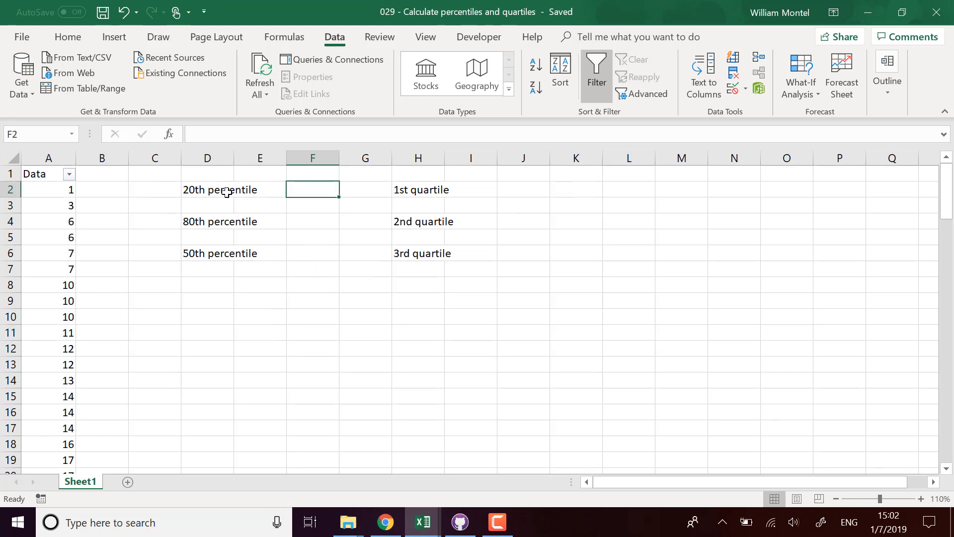
mouse_move(267, 220)
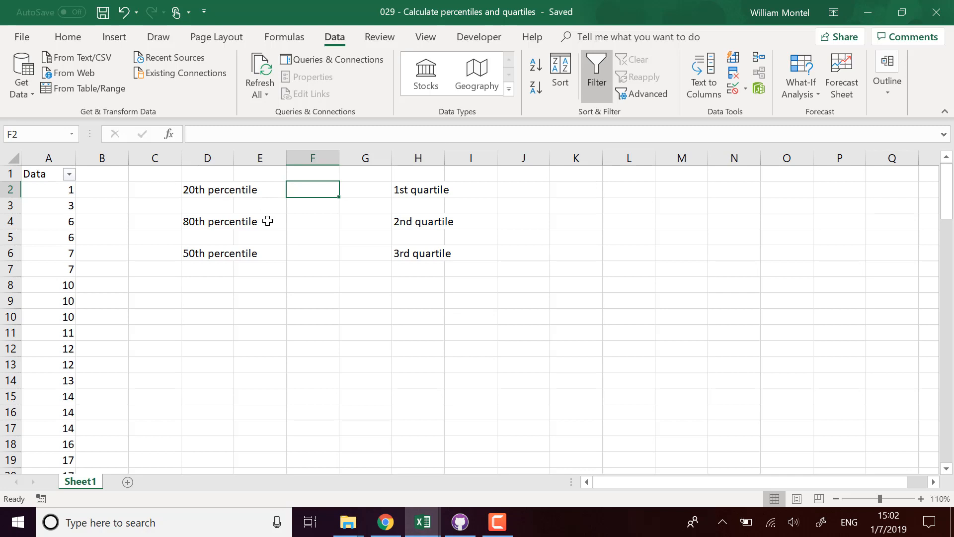
left_click(154, 300)
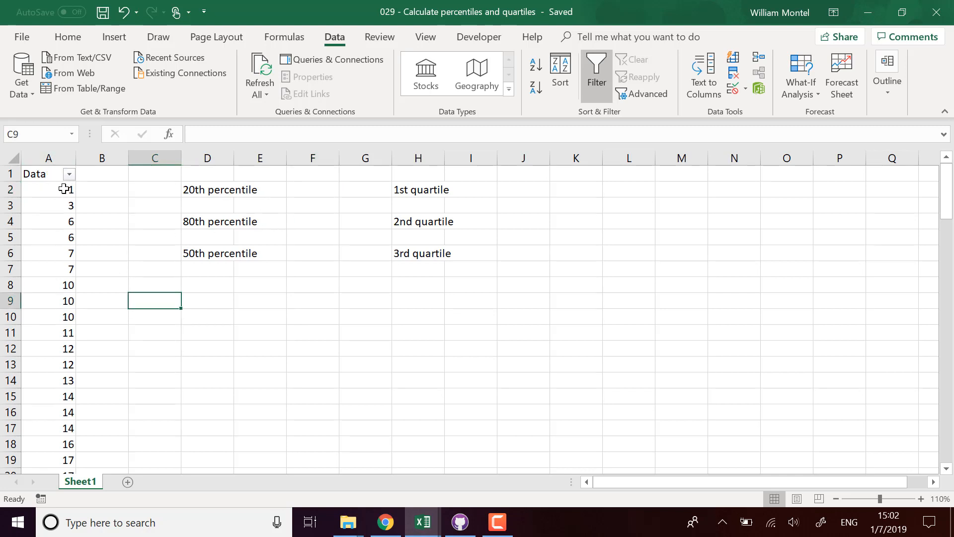
left_click(47, 173)
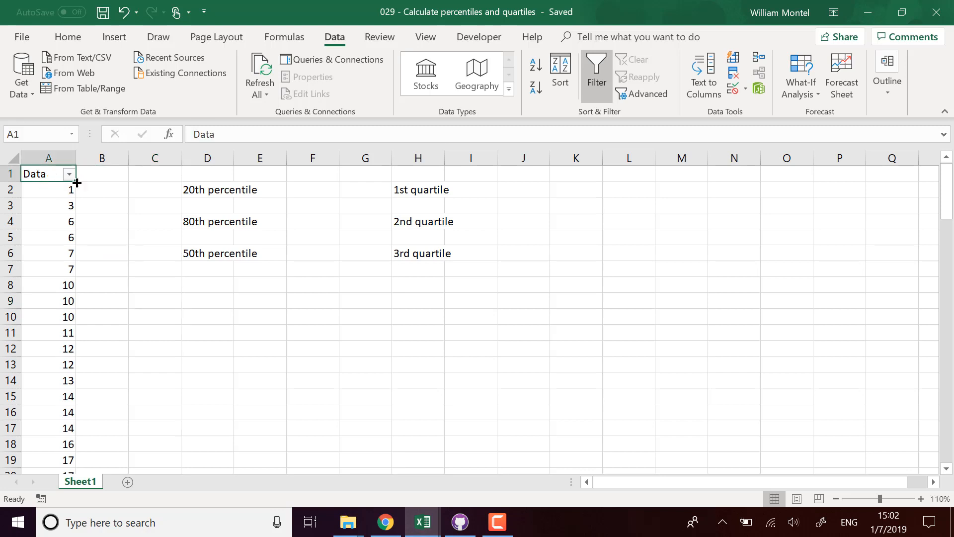
scroll("down", 3)
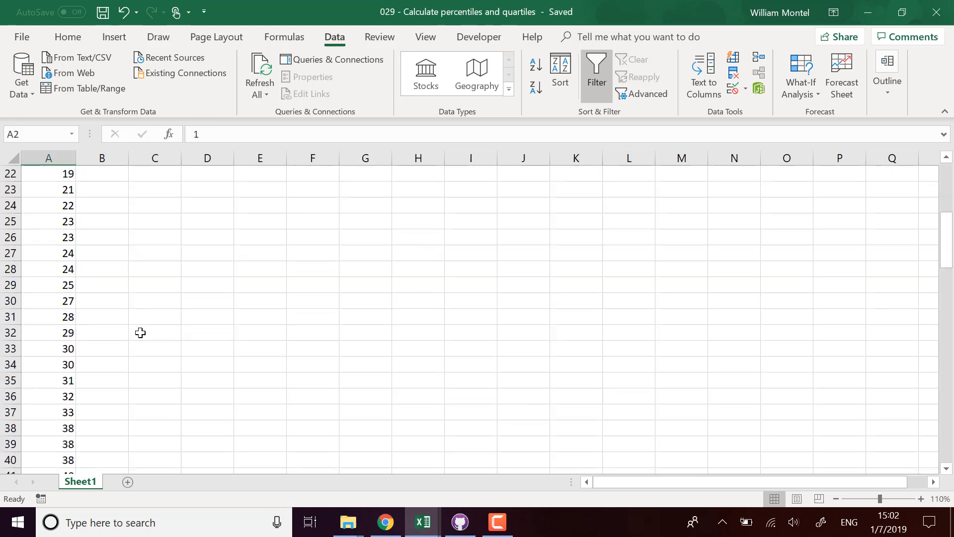
scroll("down", 3)
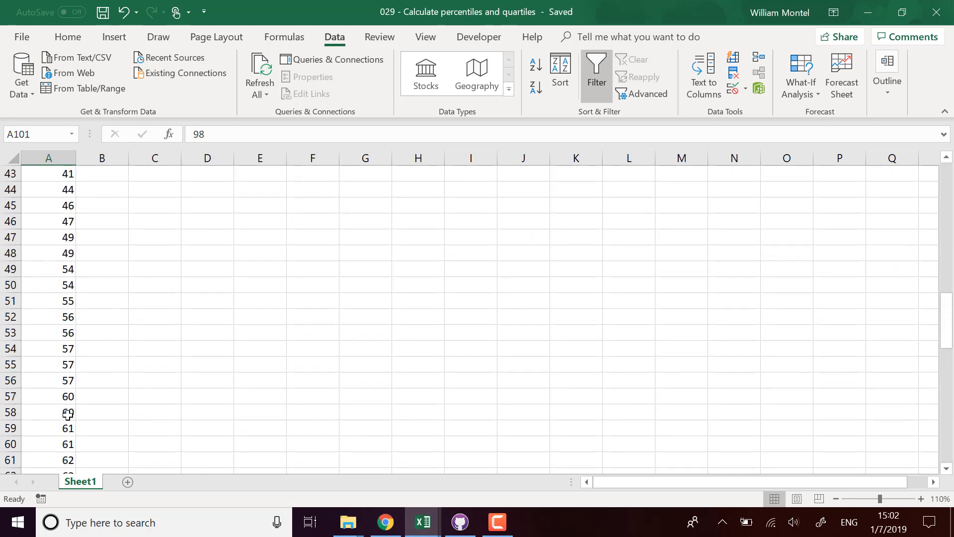
scroll("up", 3)
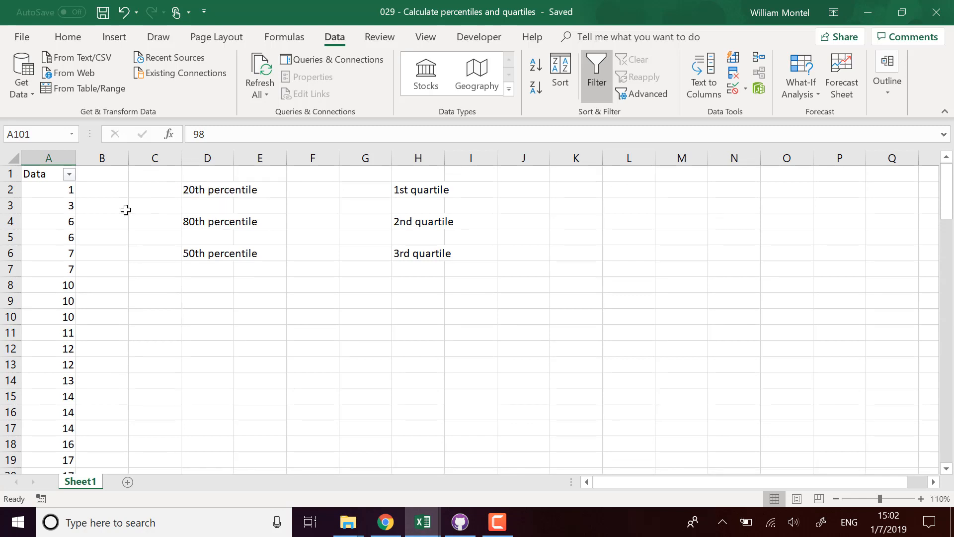
mouse_move(212, 255)
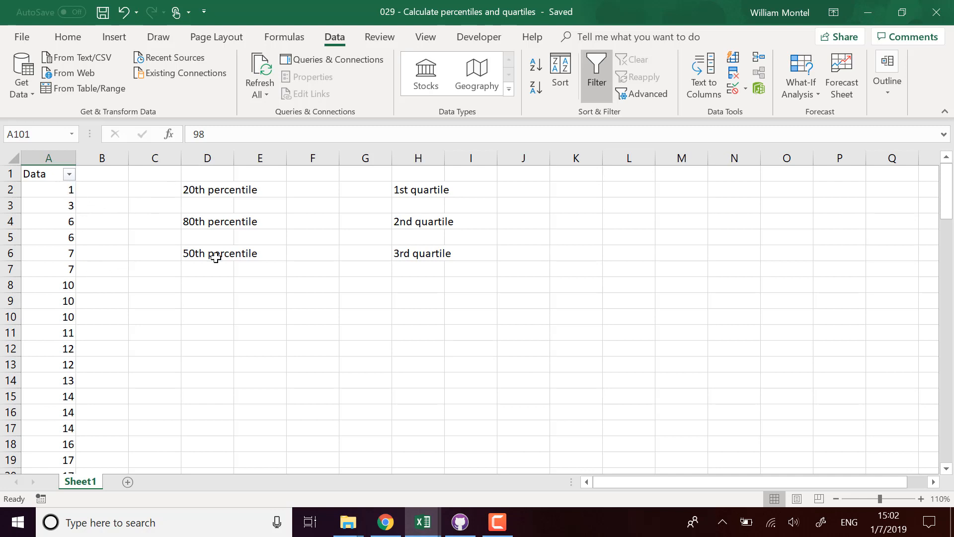
Enter the value 29 in F2 beside the 20th percentile label
left_click(312, 188)
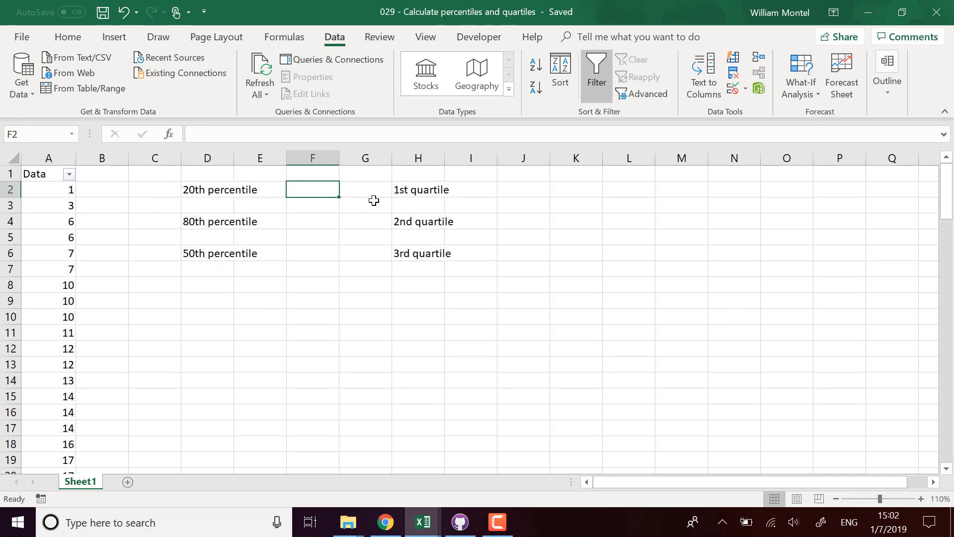
type("29")
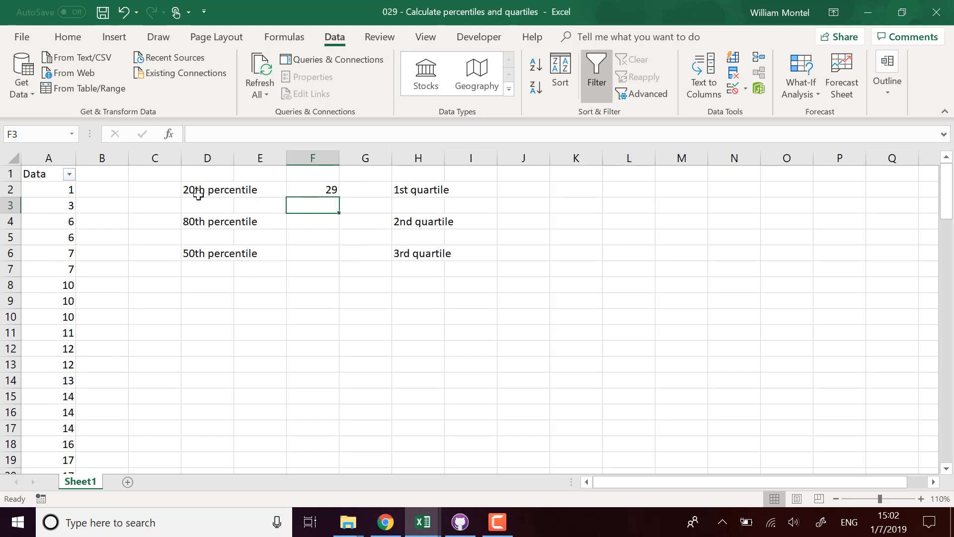
mouse_move(242, 192)
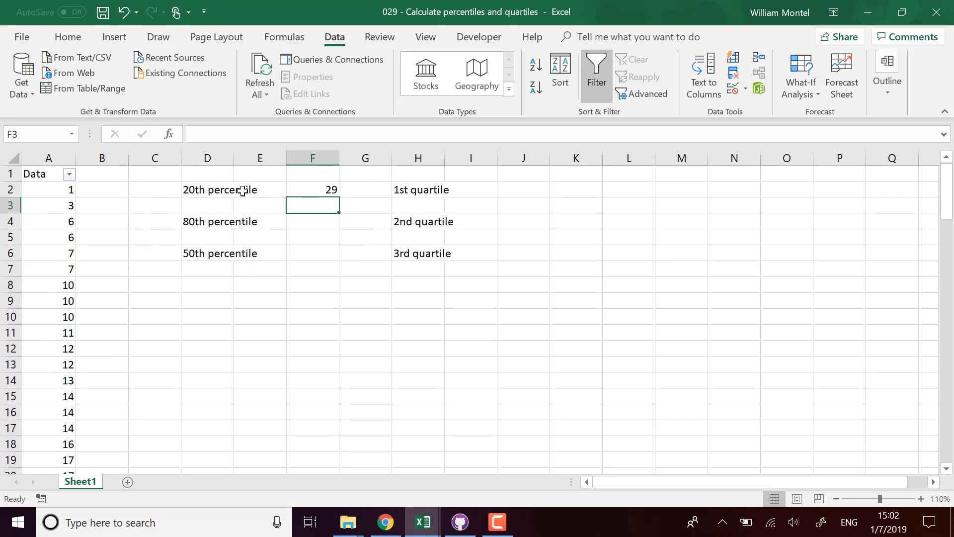
scroll("down", 3)
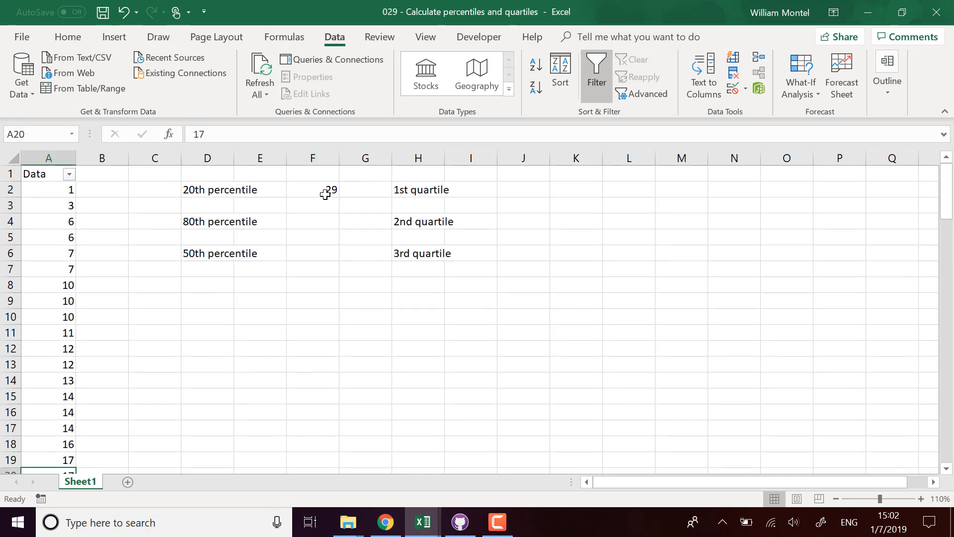
Start a PERCENTILE.INC formula in F2 using the Data values A2:A101 as the array
left_click(312, 189)
type("=")
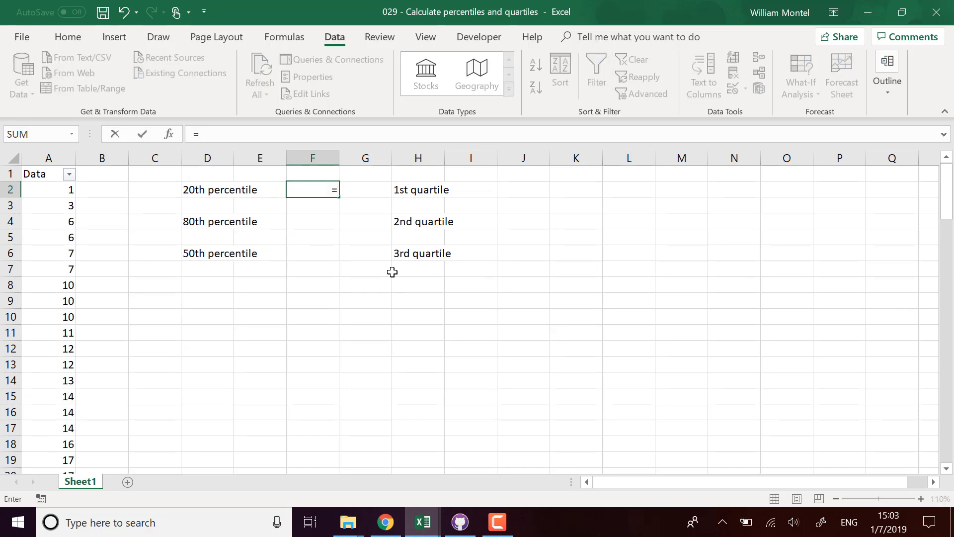
type("per")
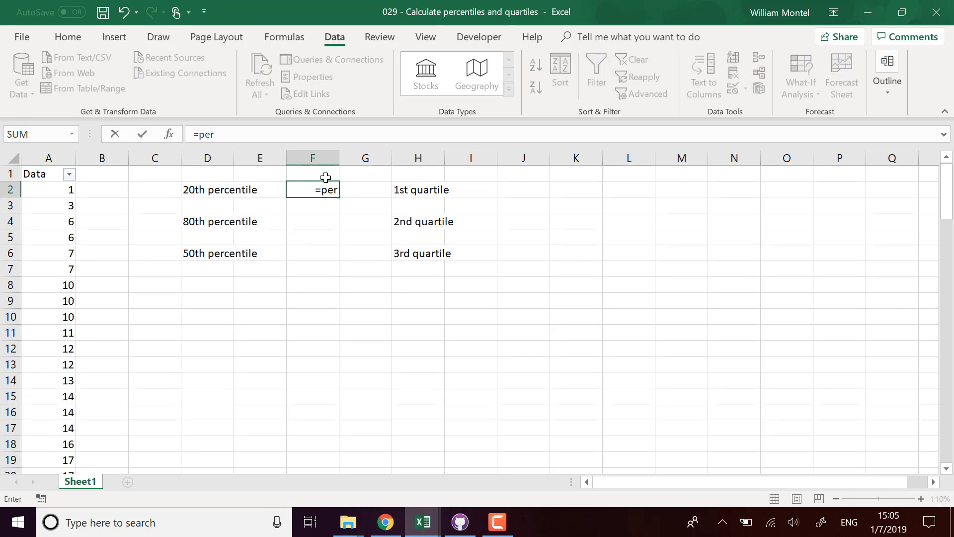
key("Backspace")
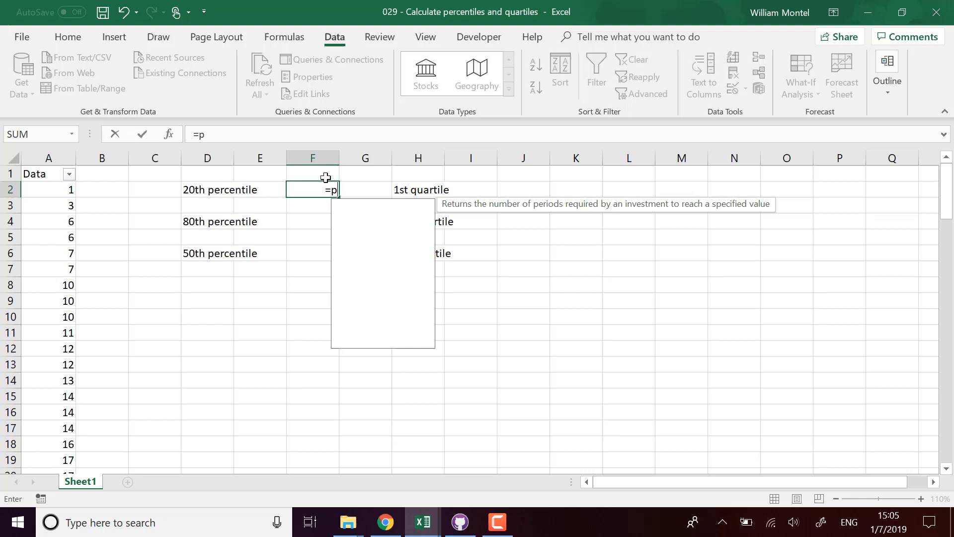
type("er")
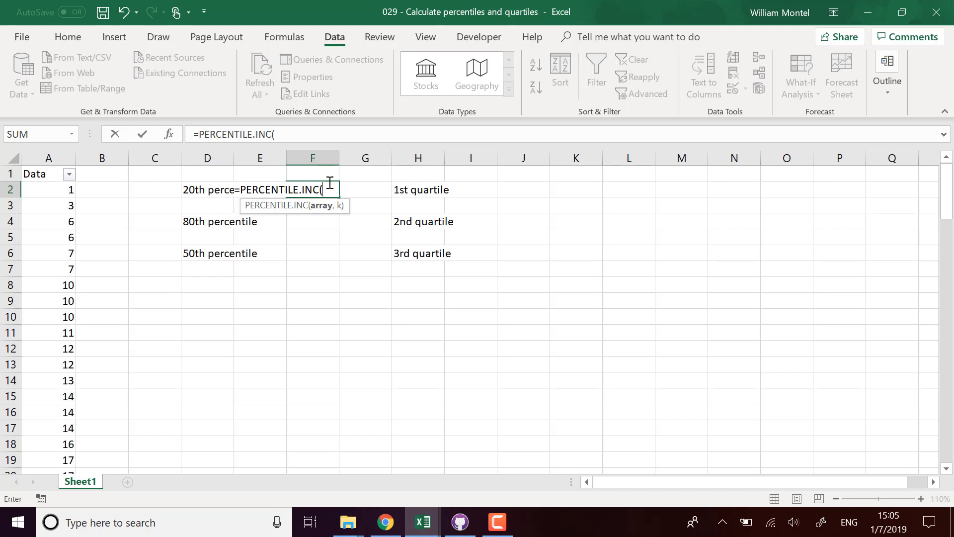
mouse_move(350, 185)
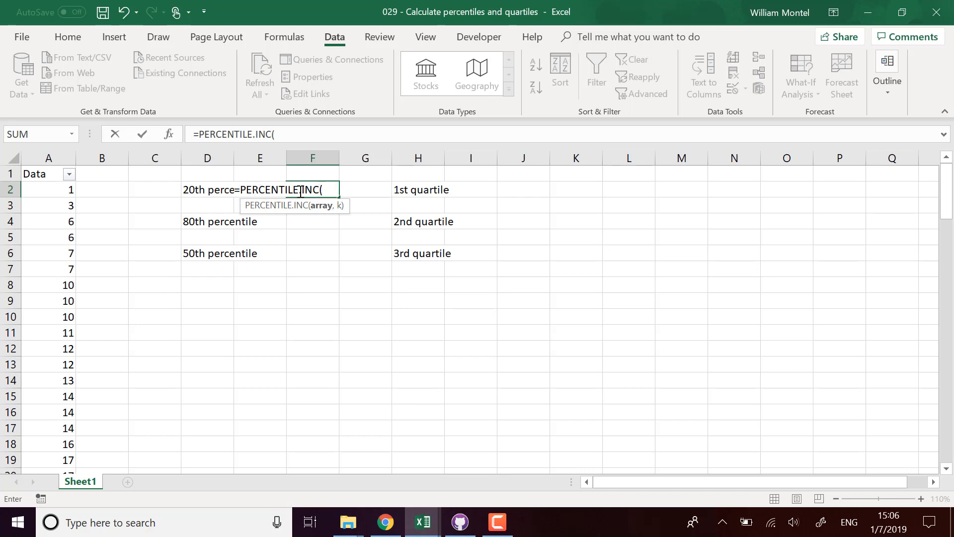
mouse_move(66, 188)
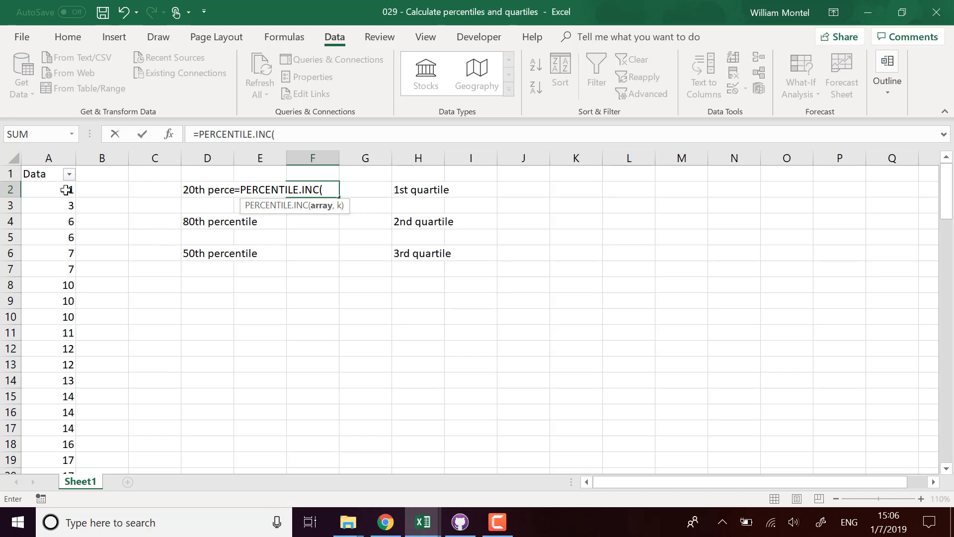
left_click_drag(49, 189, 49, 448)
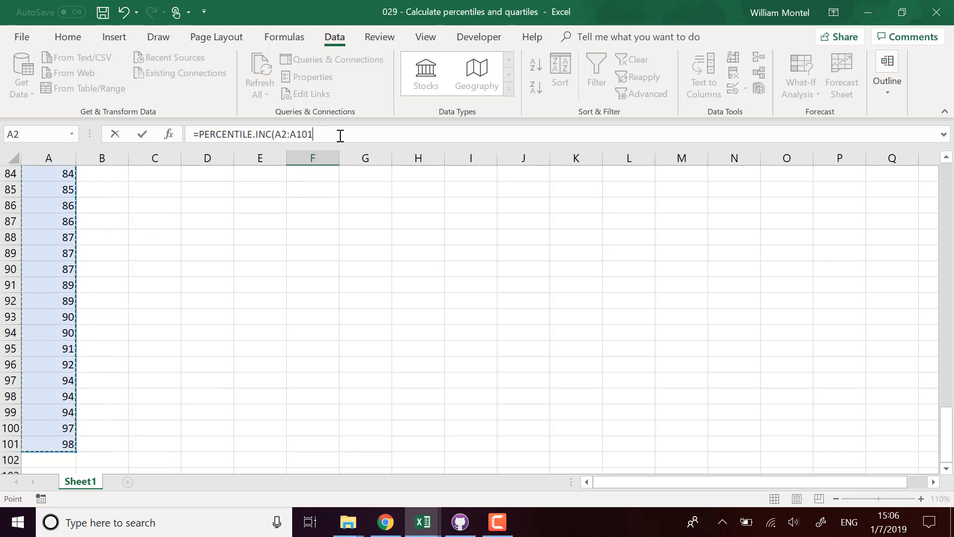
left_click(312, 173)
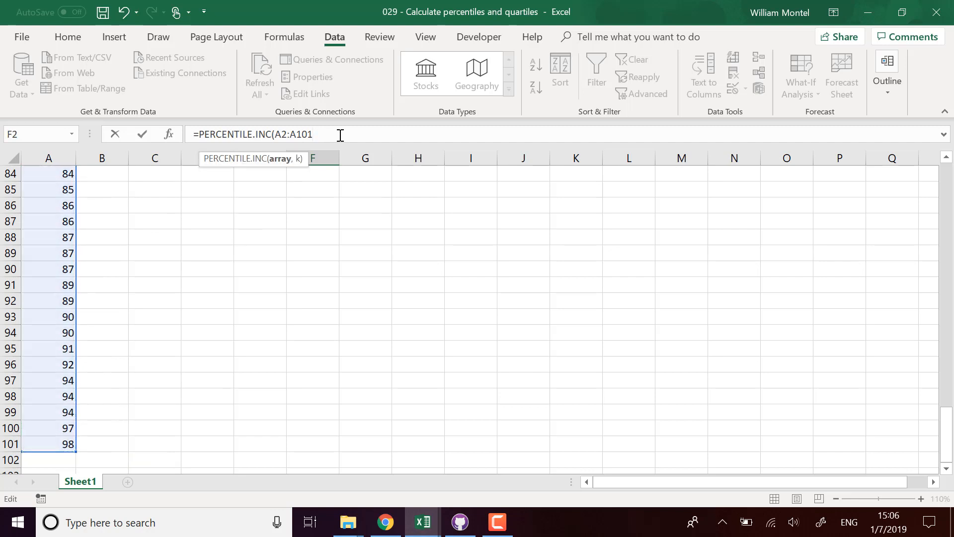
Make the range absolute ($A$2:$A$101) and finish with k = 0.2, giving 18.8
key("f4")
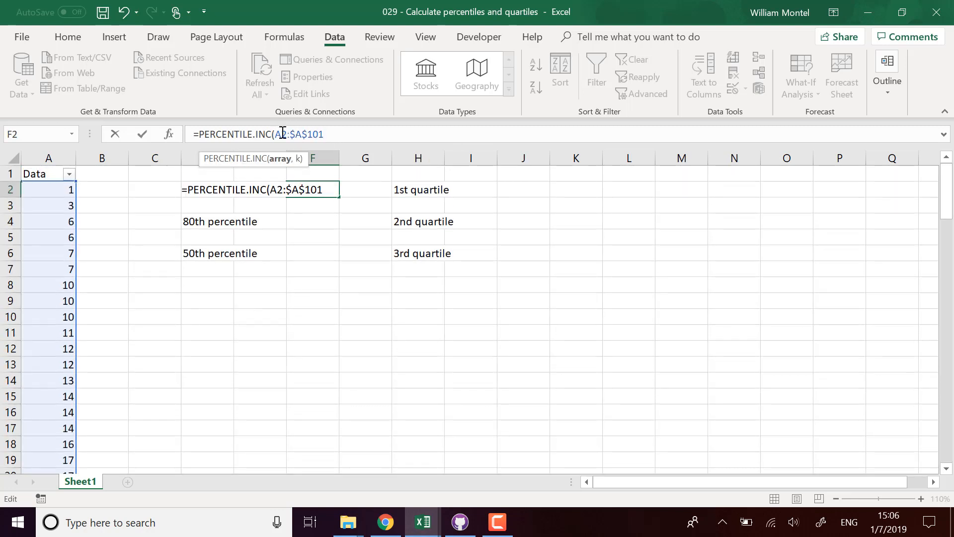
key("f4")
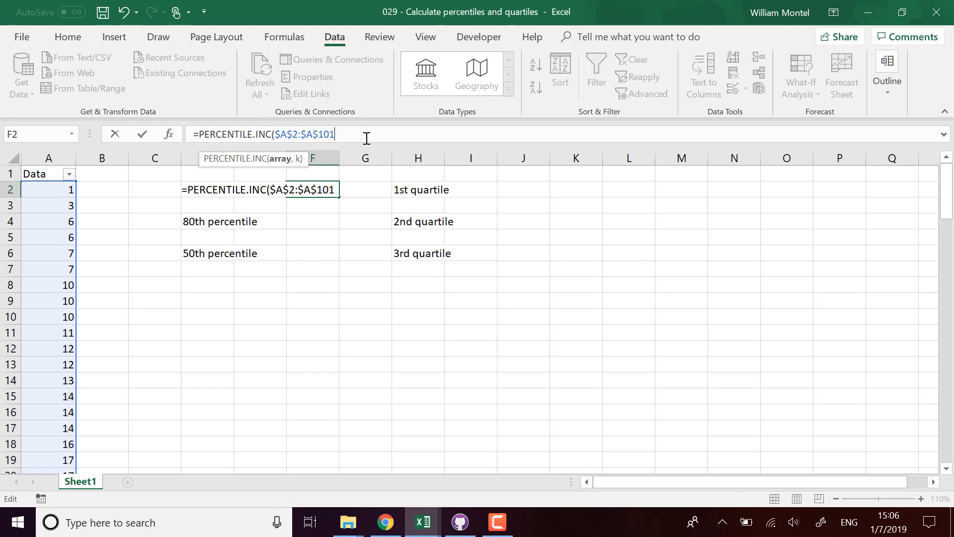
type(",")
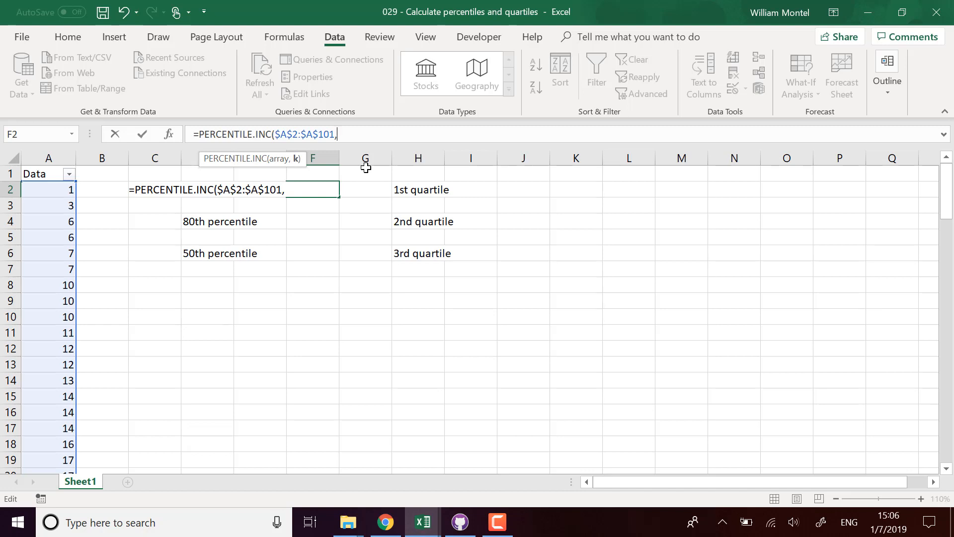
type(".2")
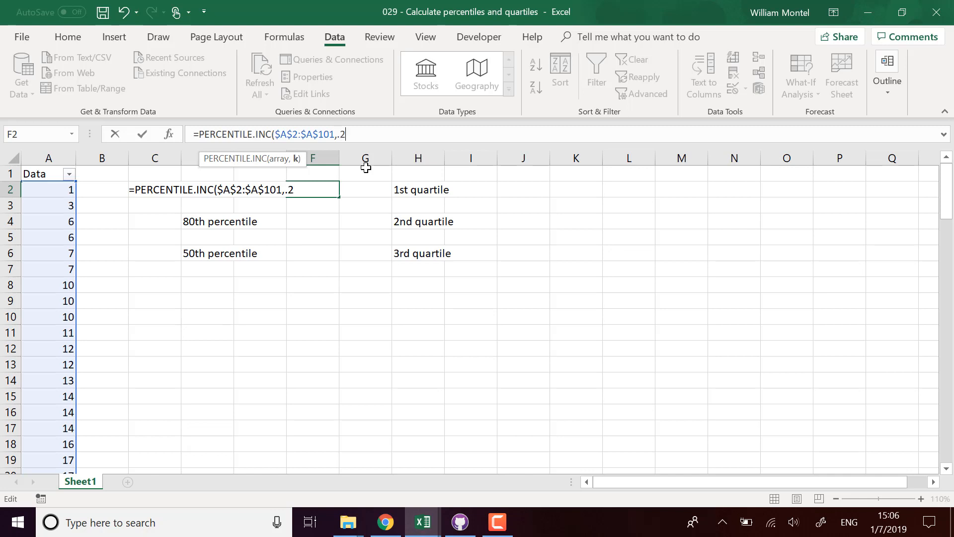
type("0")
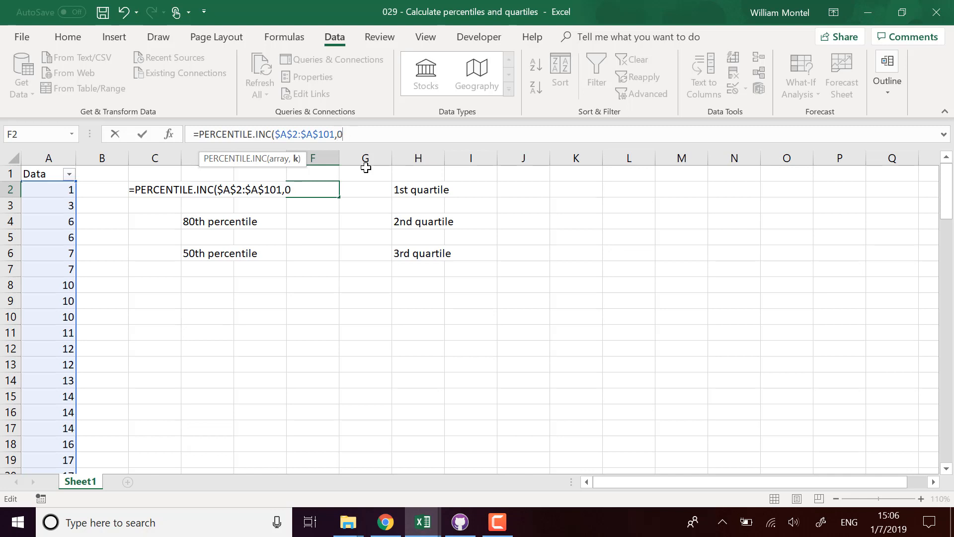
type(".2")
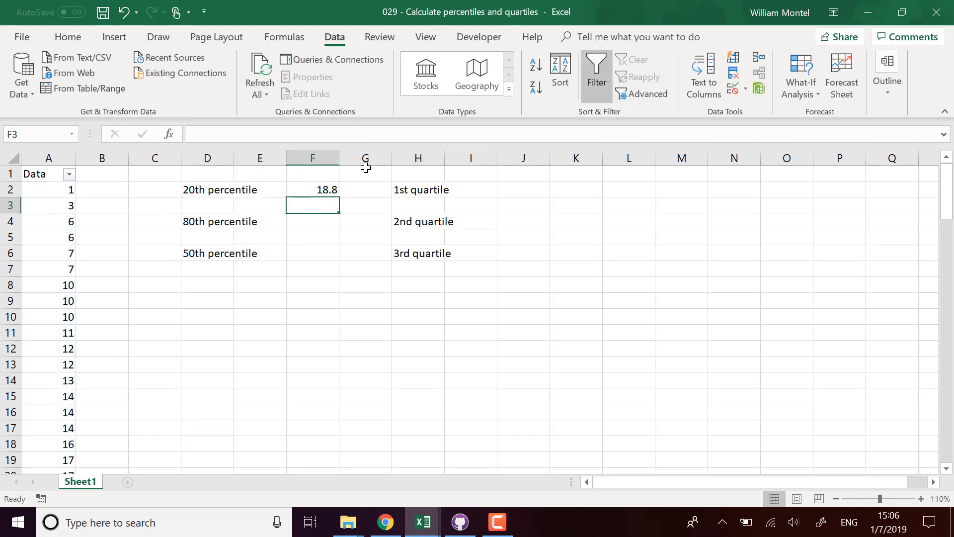
mouse_move(364, 201)
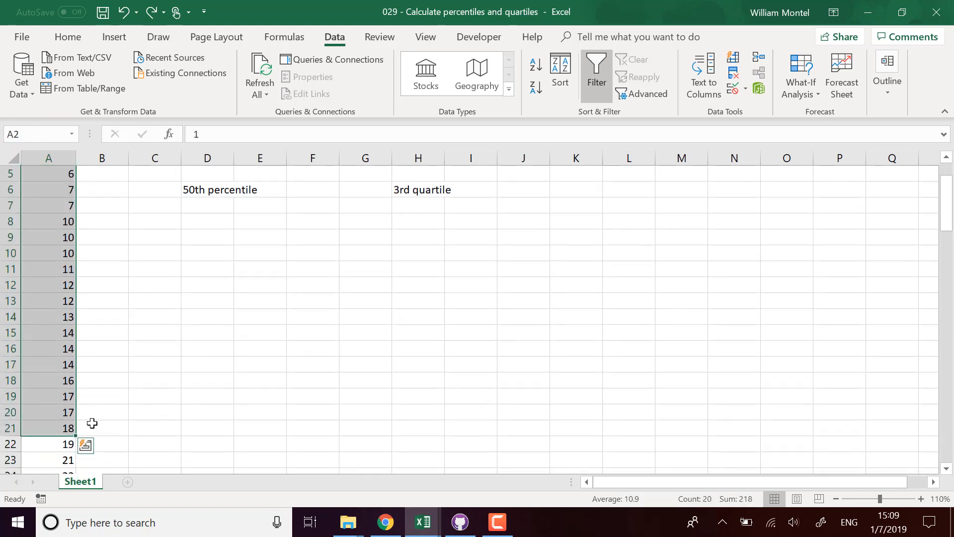
mouse_move(82, 435)
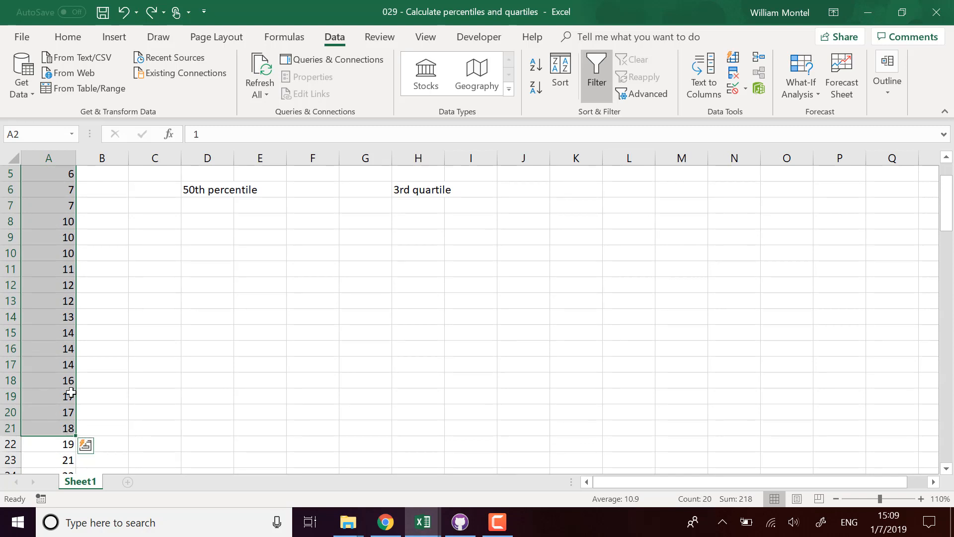
Review the 20th percentile formula in F2 and the data values it references
scroll("down", 3)
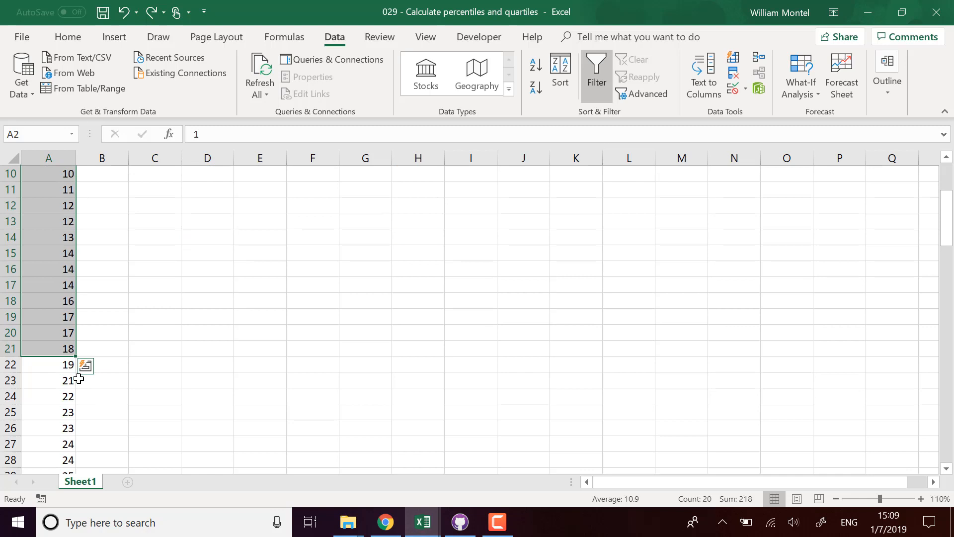
mouse_move(54, 364)
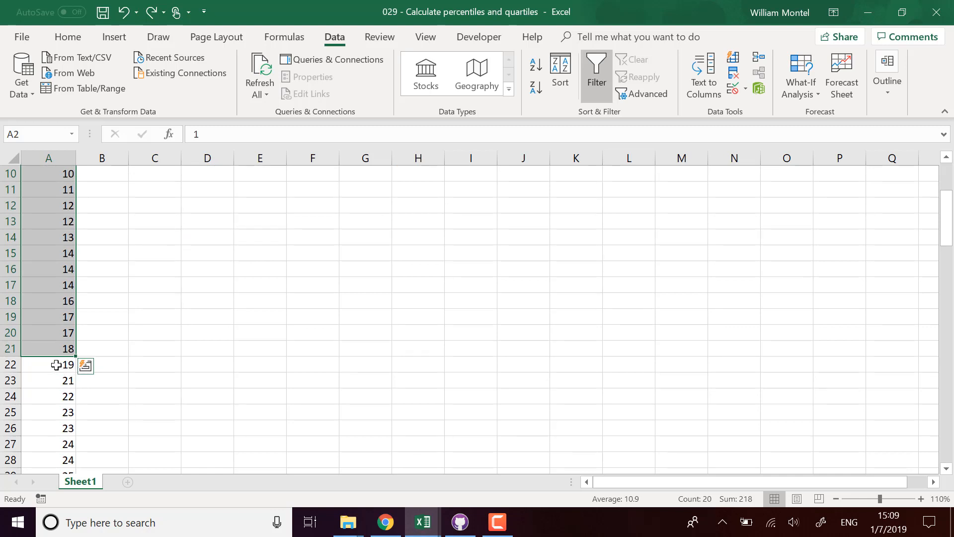
mouse_move(54, 252)
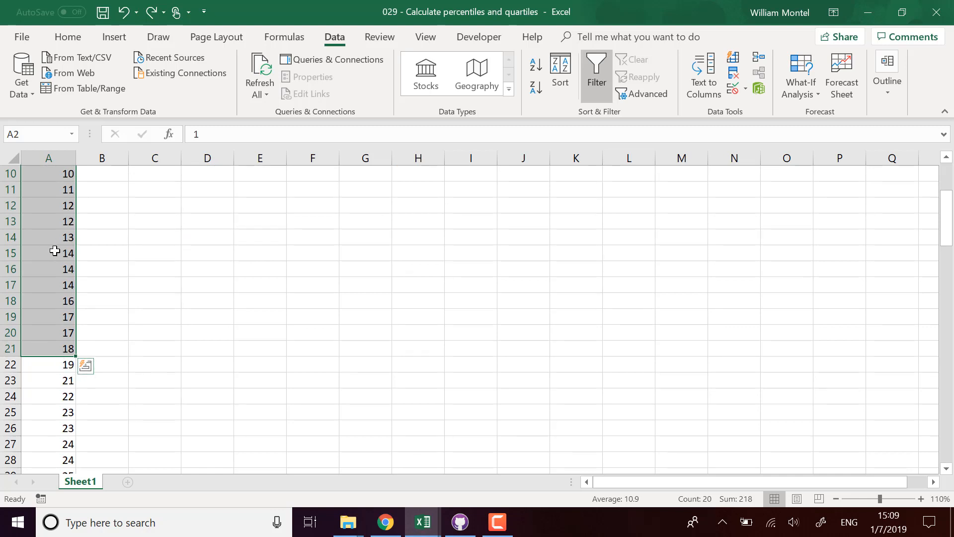
left_click(49, 363)
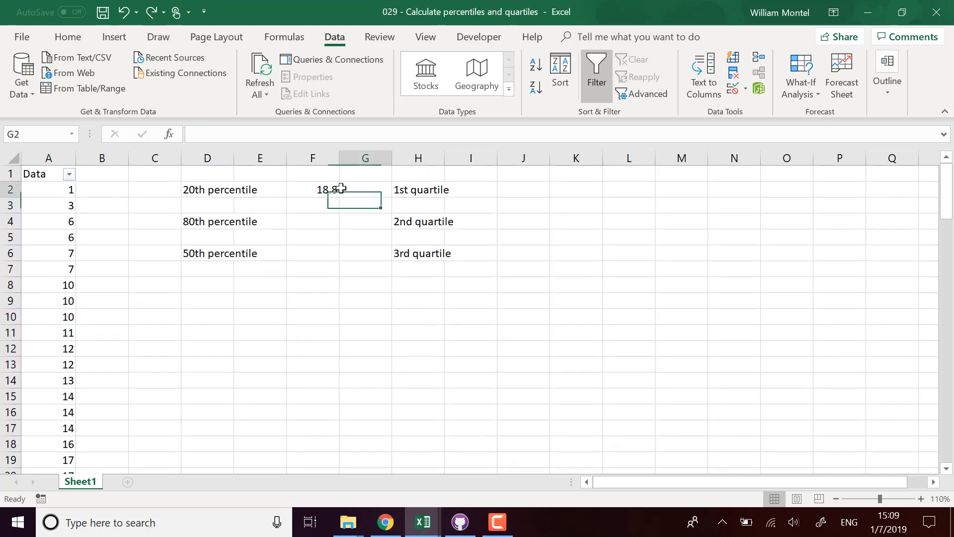
left_click(312, 189)
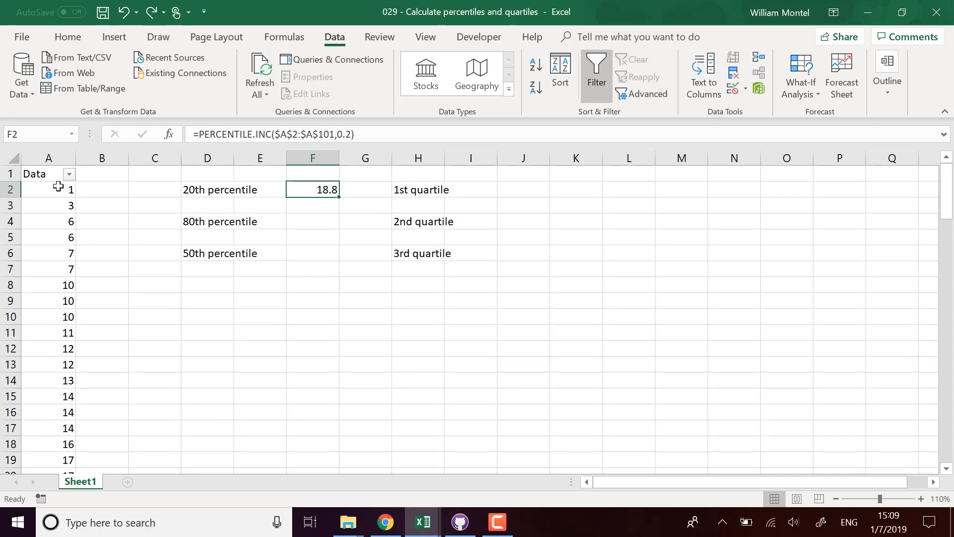
left_click(49, 189)
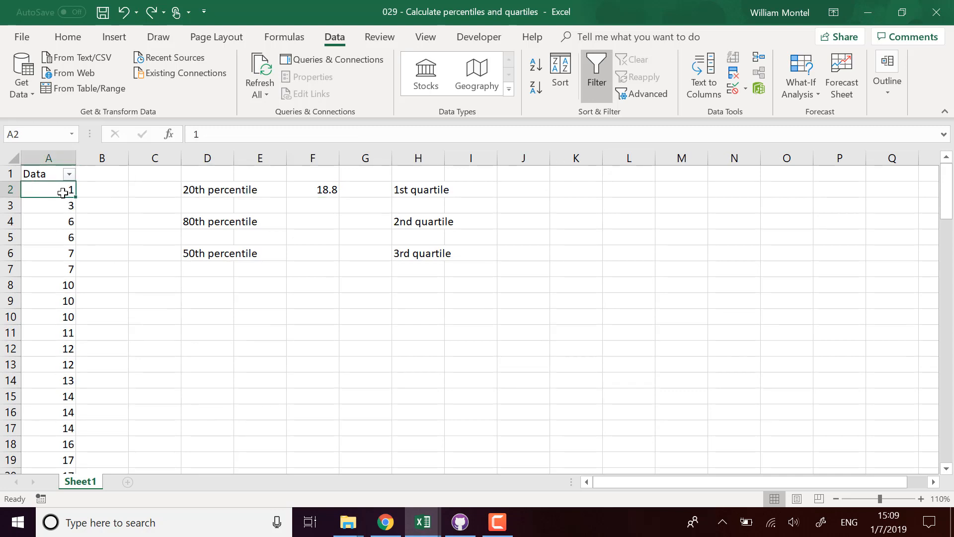
left_click_drag(48, 189, 47, 381)
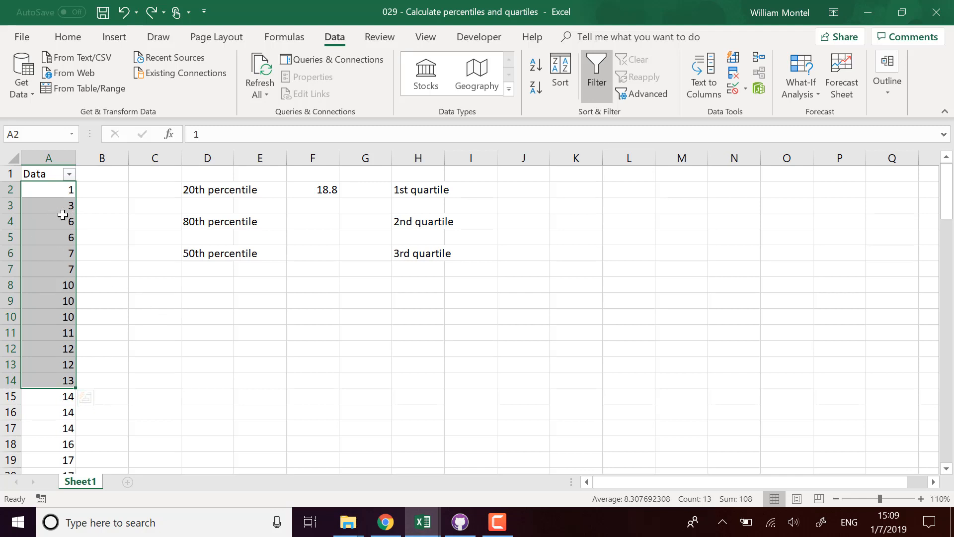
mouse_move(316, 201)
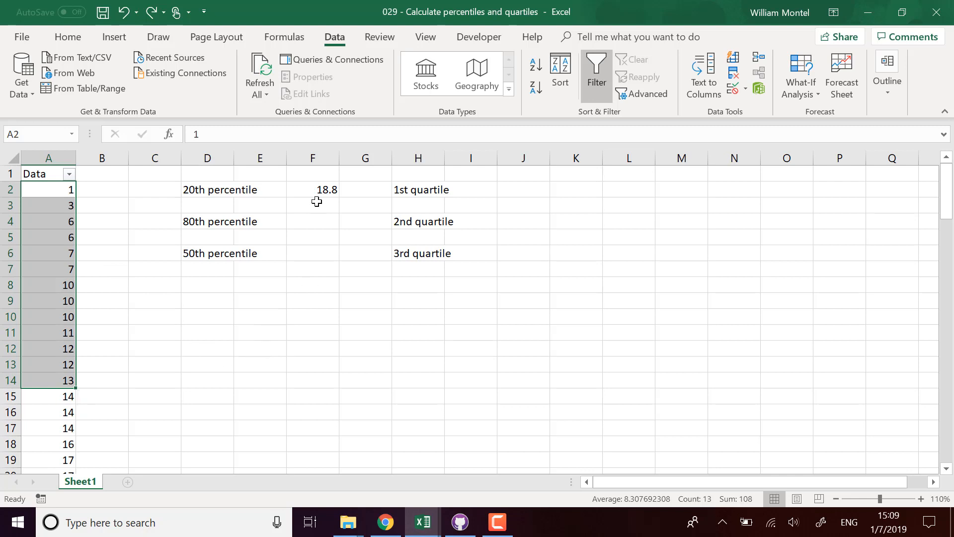
left_click(312, 189)
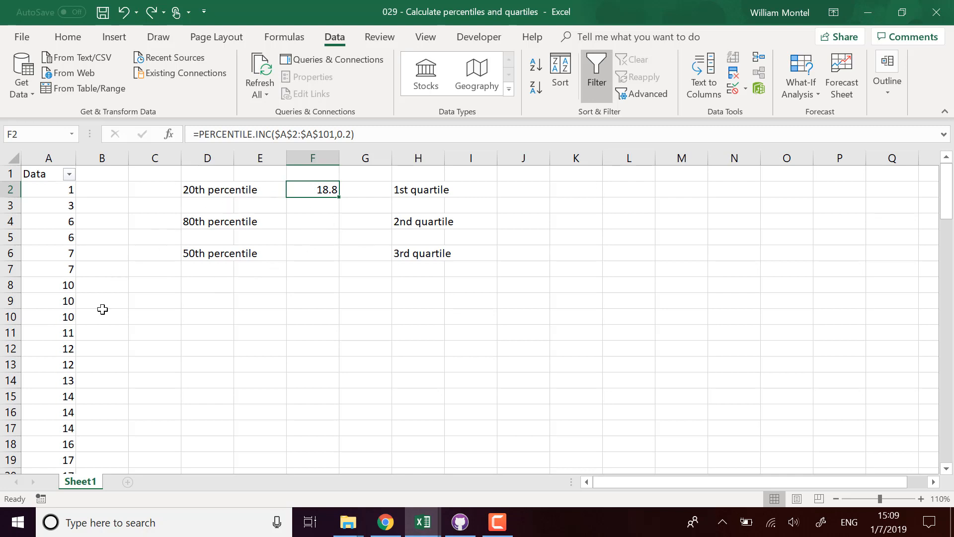
scroll("down", 3)
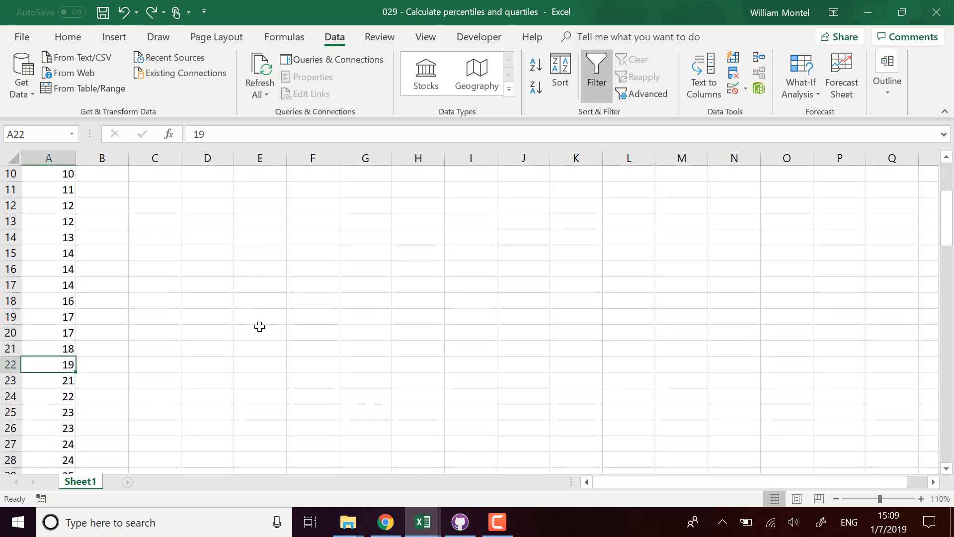
scroll("up", 3)
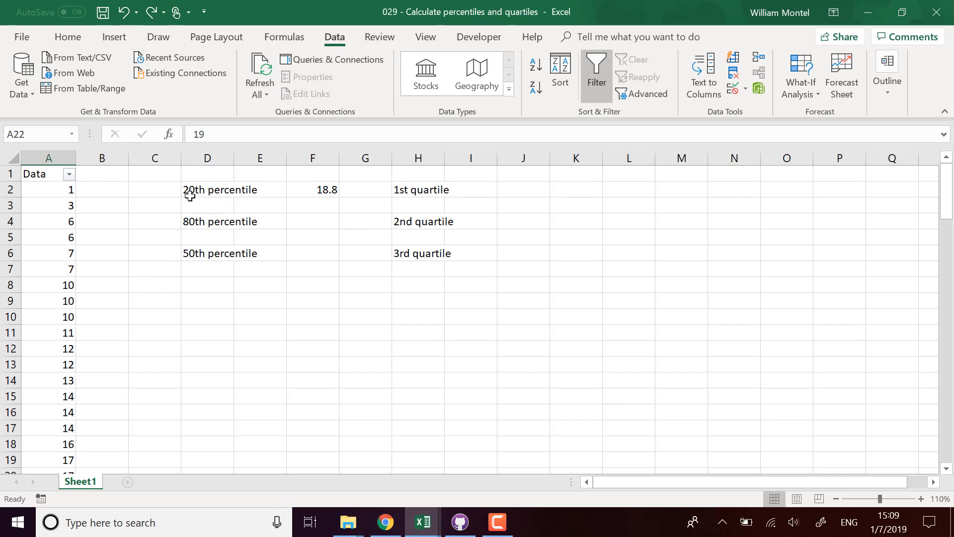
Reuse the PERCENTILE.INC formula in F4 with 0.8 to get the 80th percentile, 79.2
left_click(312, 189)
type("=")
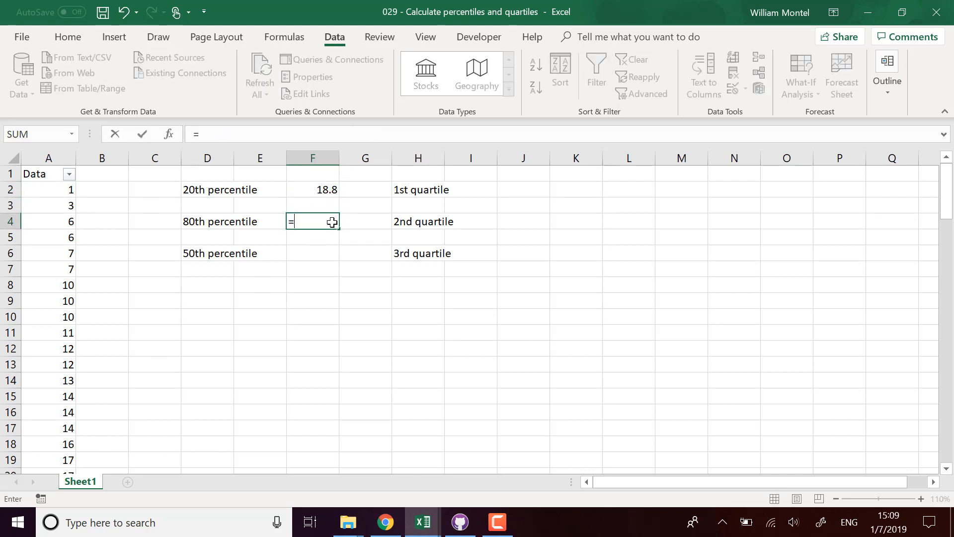
type("per")
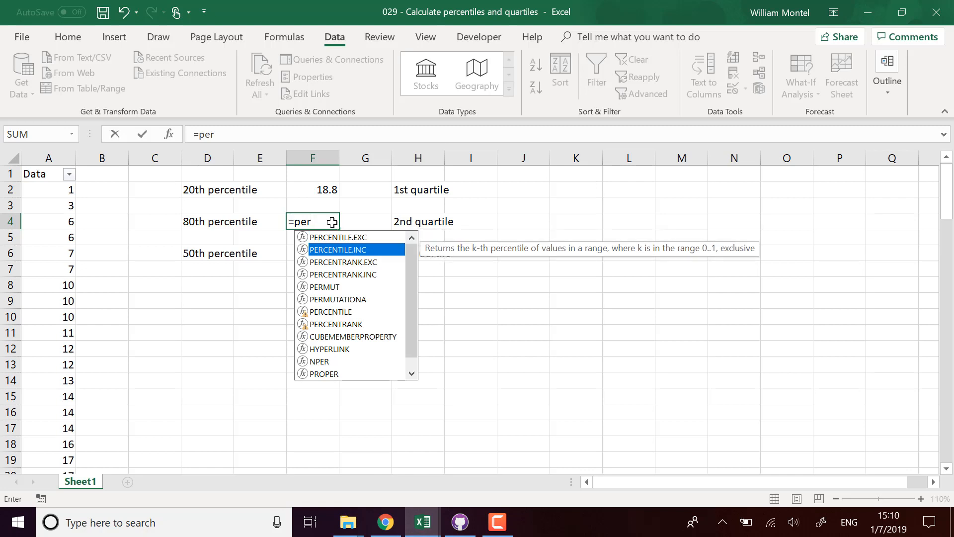
double_click(336, 249)
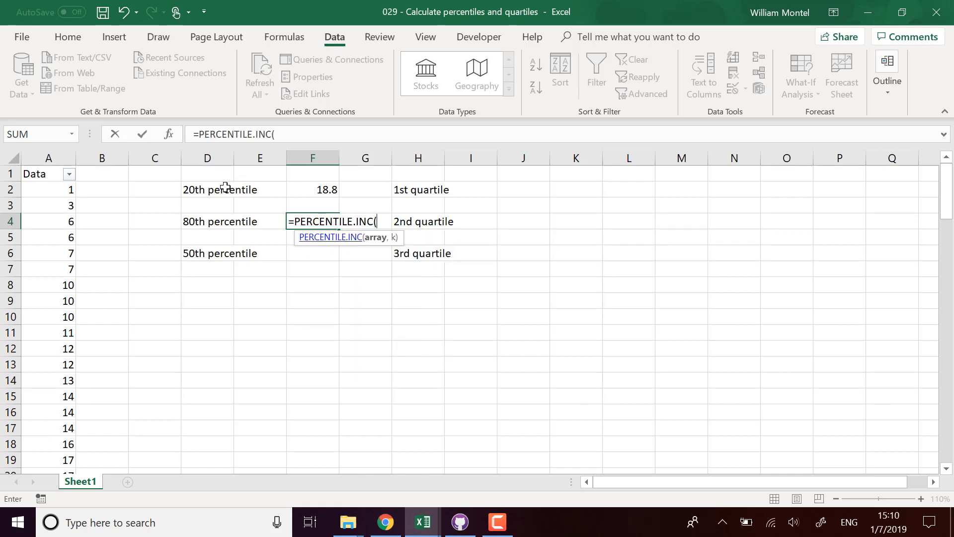
key("Enter")
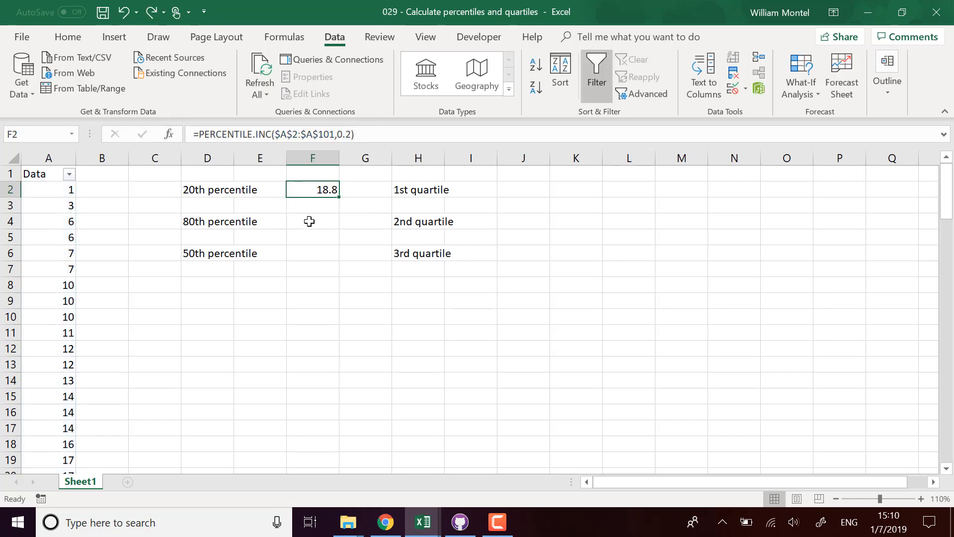
double_click(312, 220)
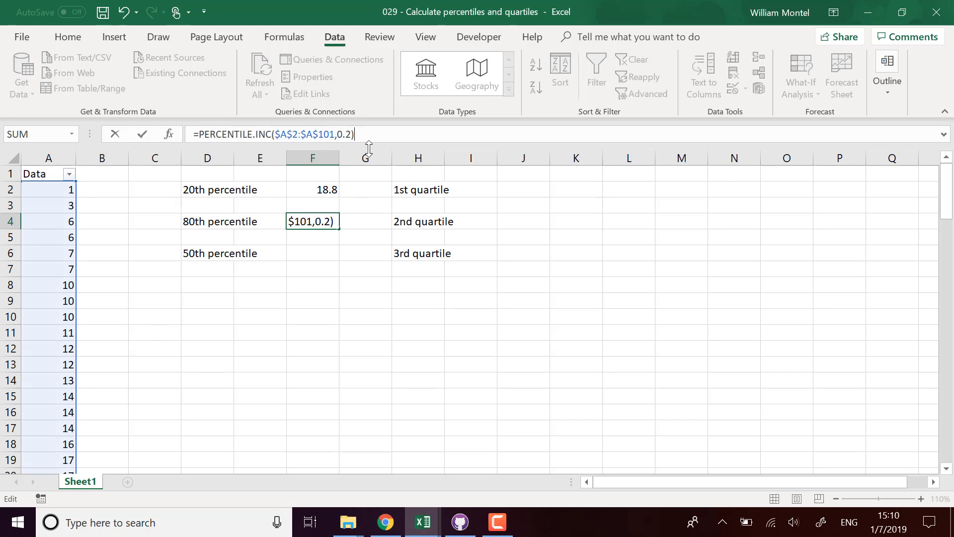
left_click(350, 135)
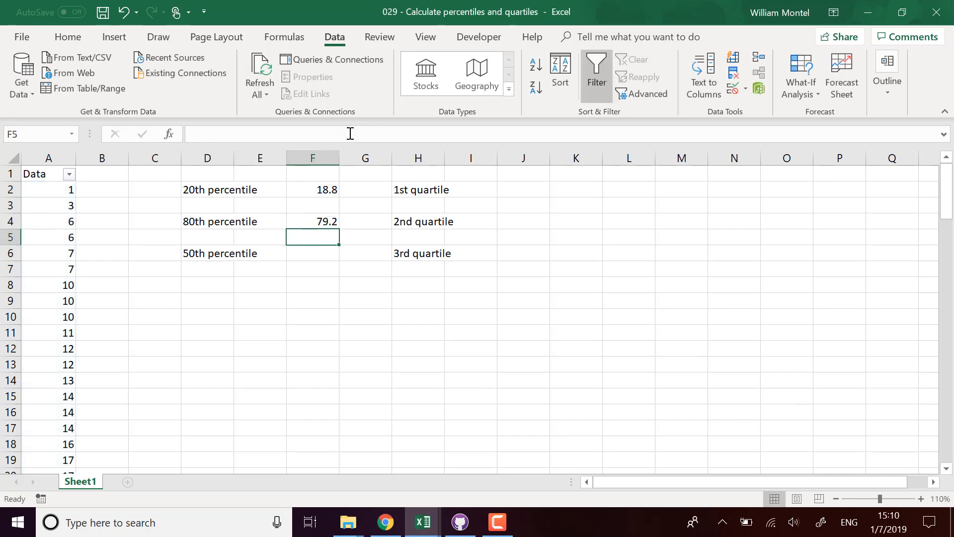
left_click(312, 221)
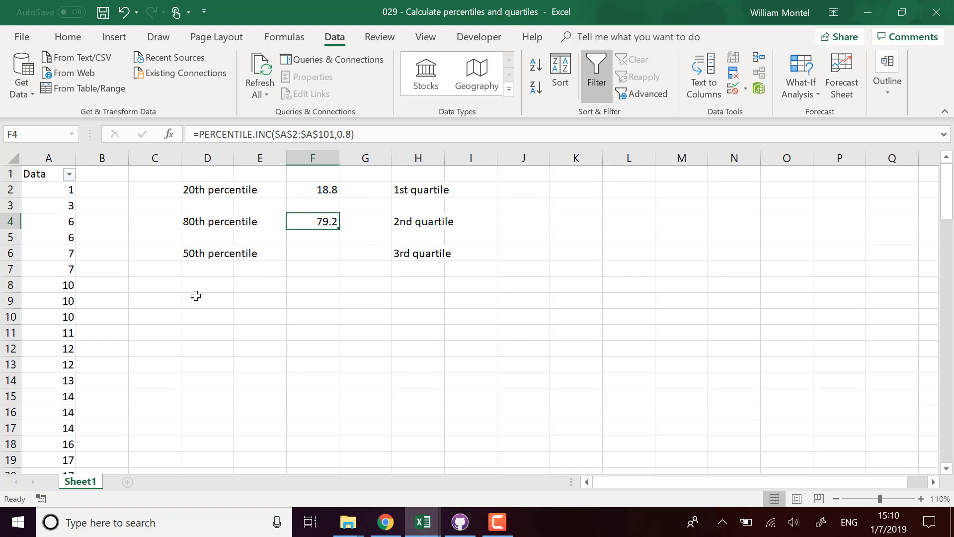
mouse_move(59, 189)
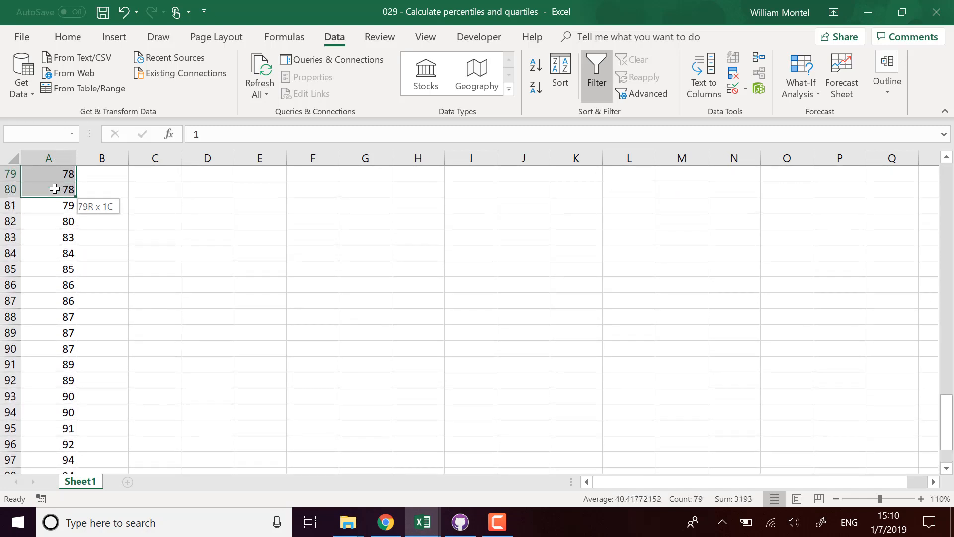
left_click_drag(48, 189, 49, 205)
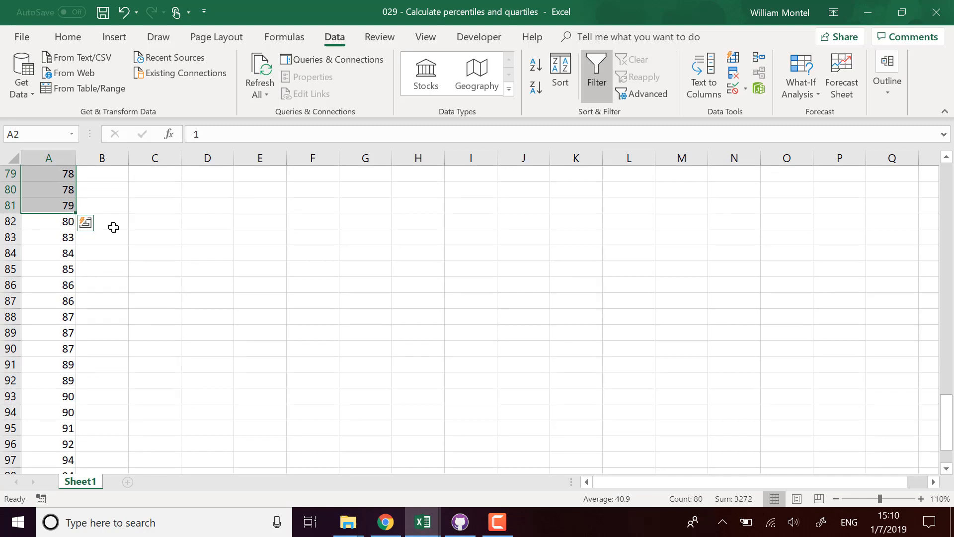
mouse_move(82, 224)
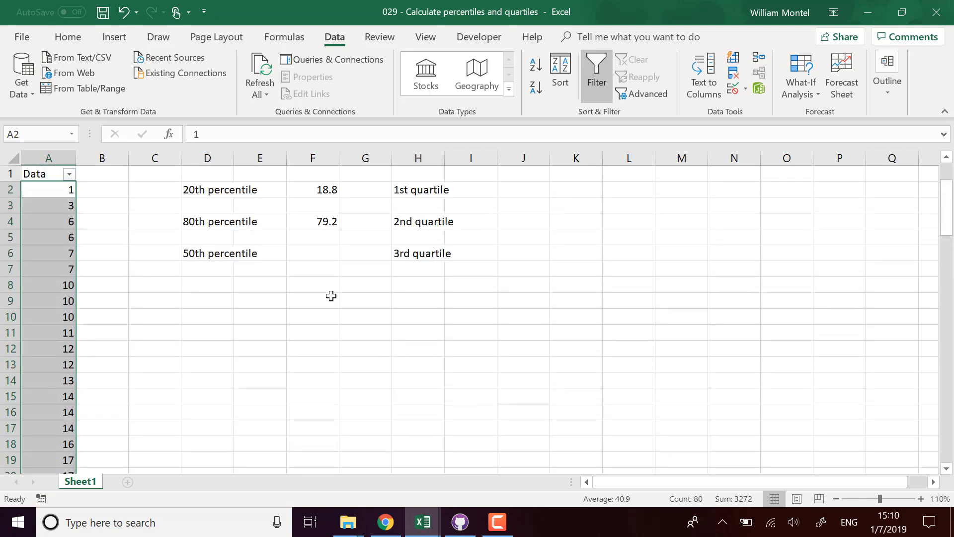
mouse_move(352, 263)
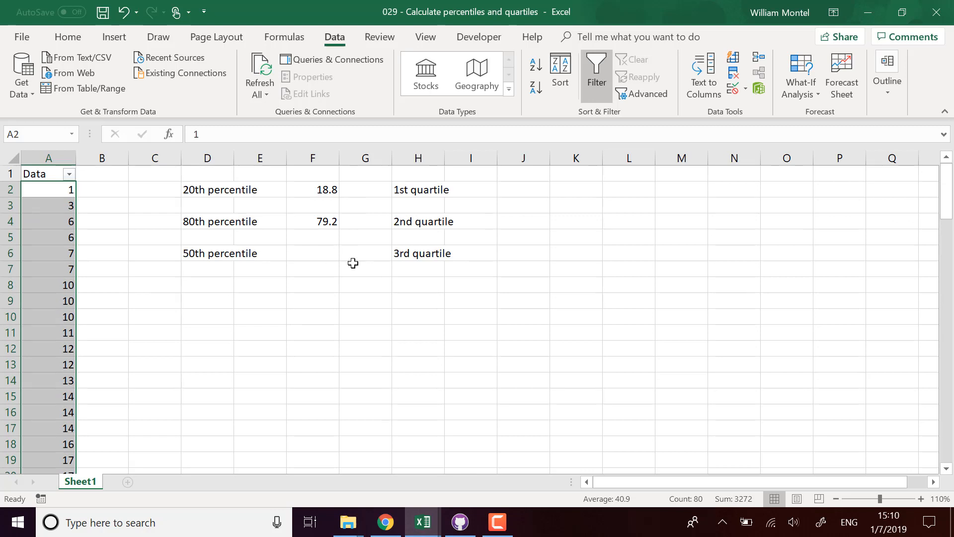
left_click(312, 253)
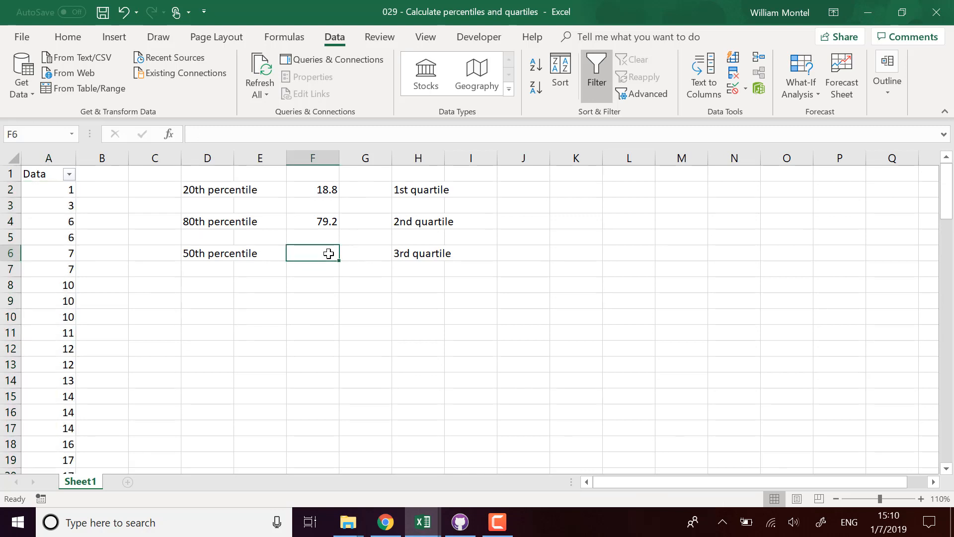
type("=")
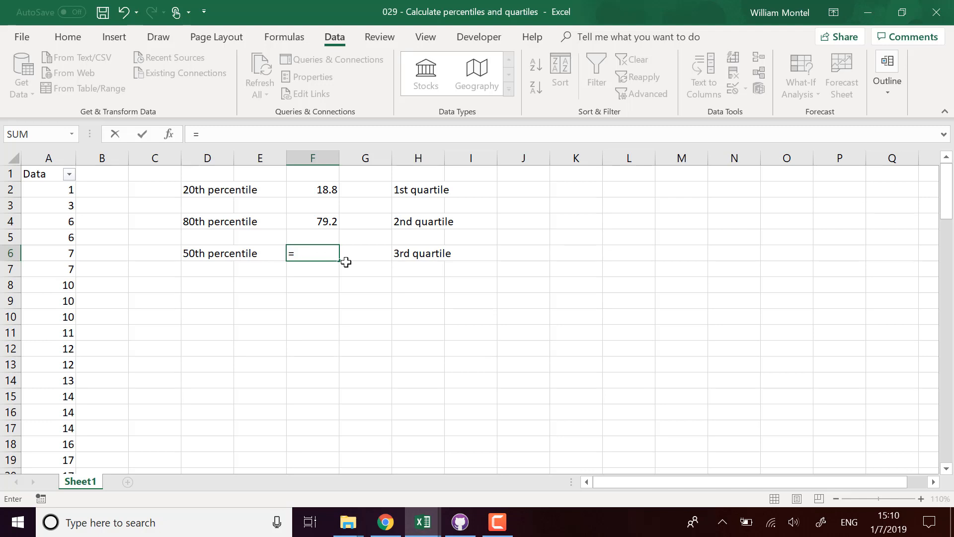
mouse_move(357, 213)
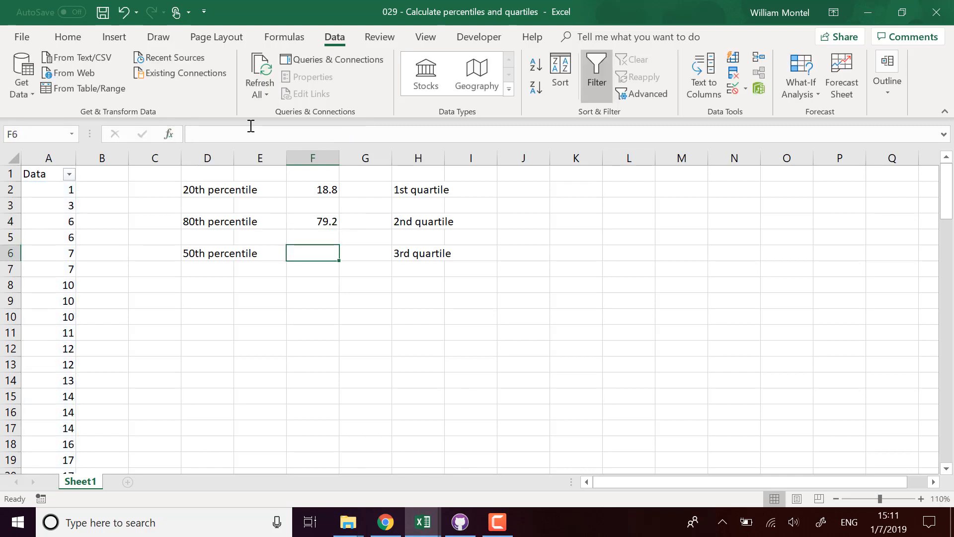
type("=PERCENTILE.INC($A$2:$A$101,0.8)")
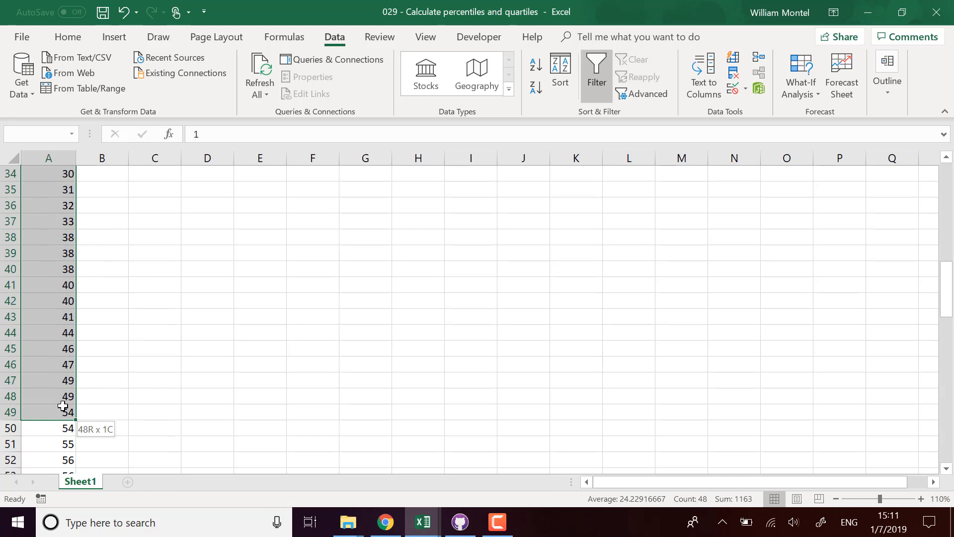
Widen column H so the quartile labels have more room
left_click_drag(64, 405, 56, 441)
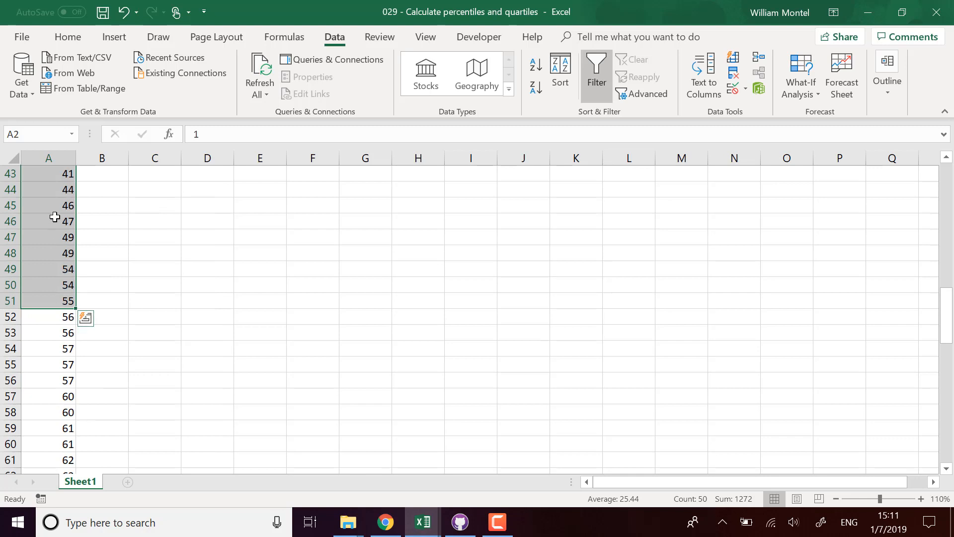
mouse_move(75, 300)
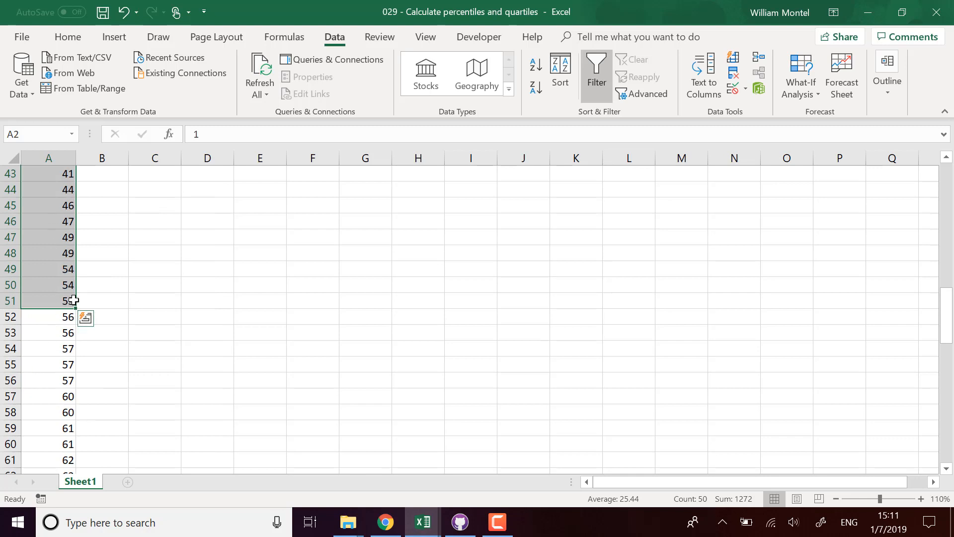
left_click(48, 300)
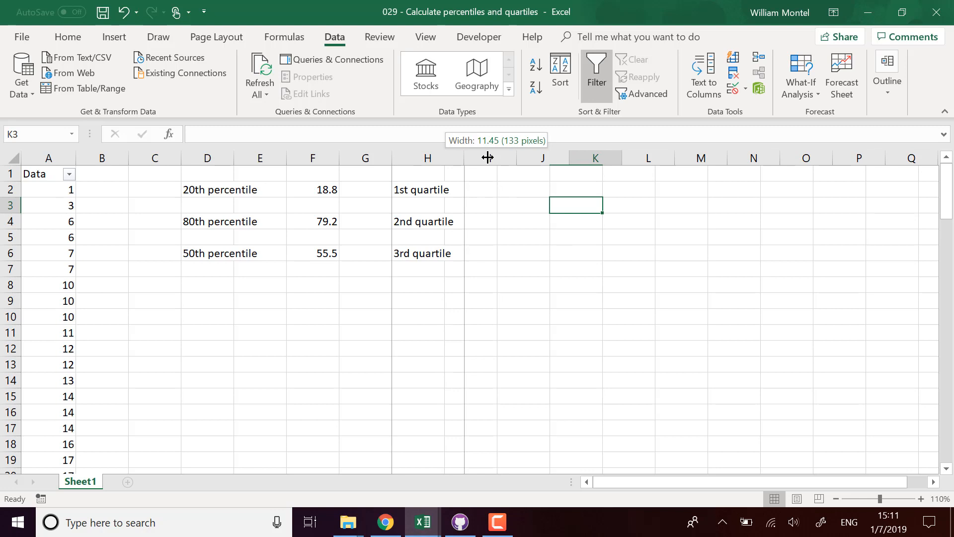
left_click(512, 189)
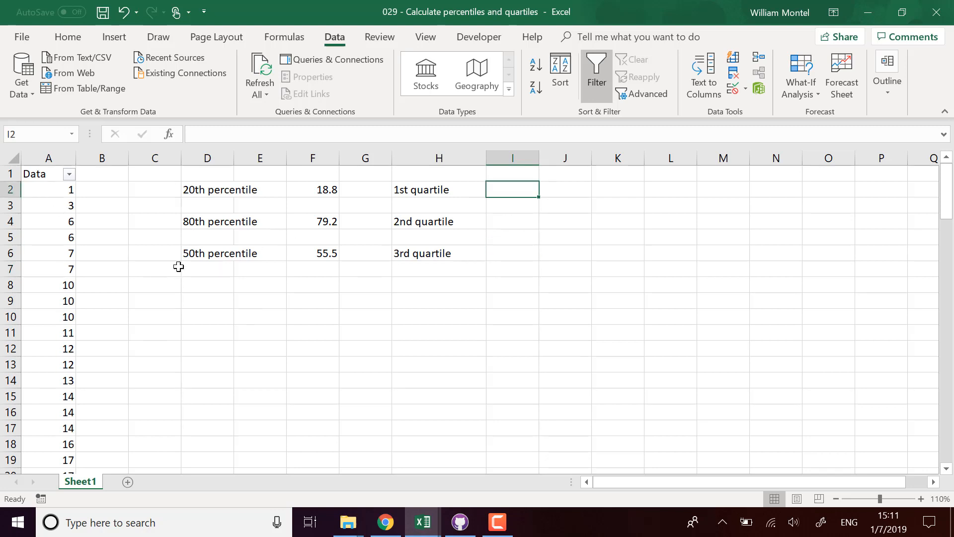
mouse_move(285, 313)
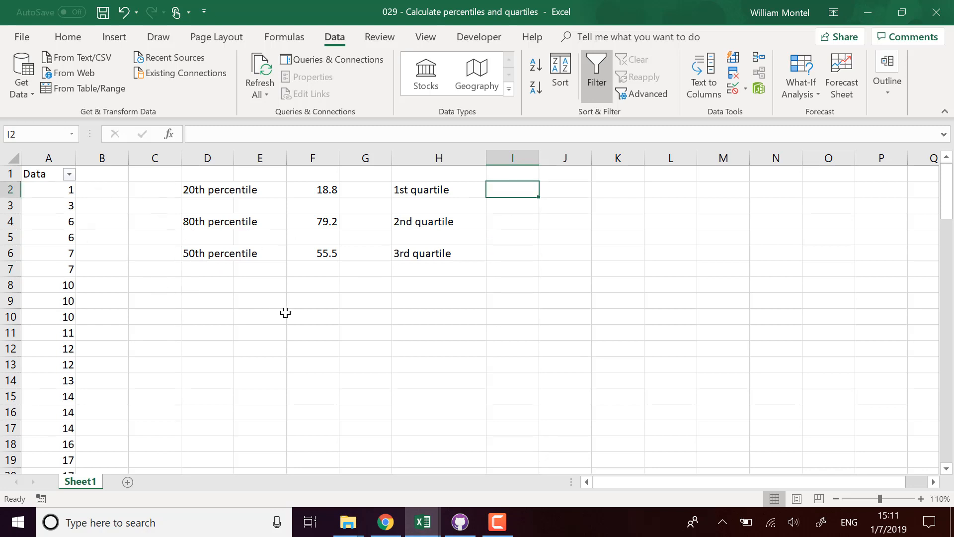
mouse_move(473, 189)
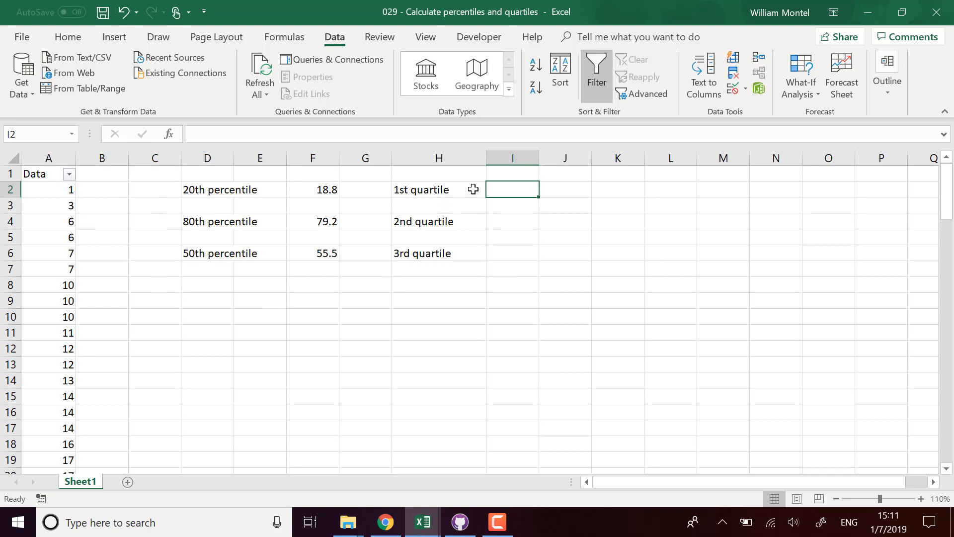
Begin =QUARTILE.INC($A$2:$A$101, in I2 for the 1st quartile
type("=")
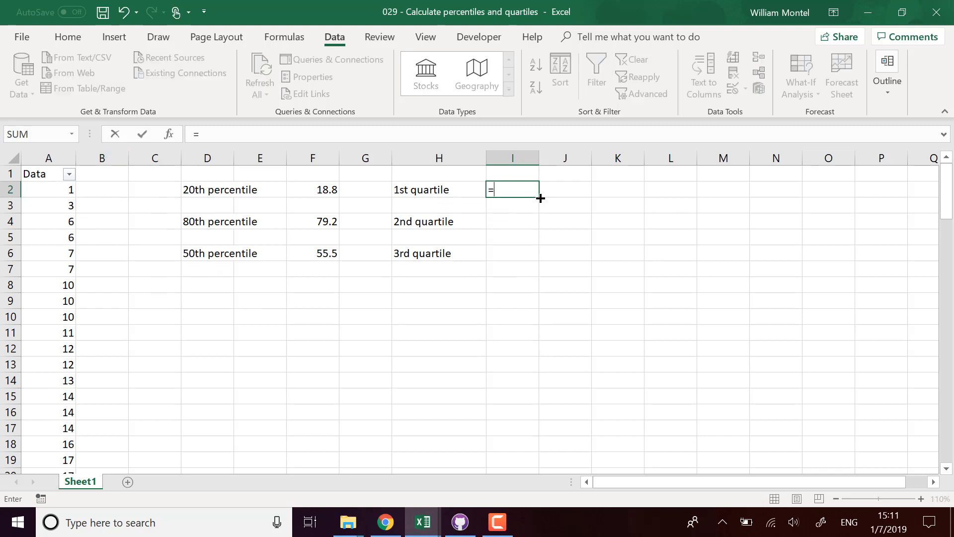
type("q")
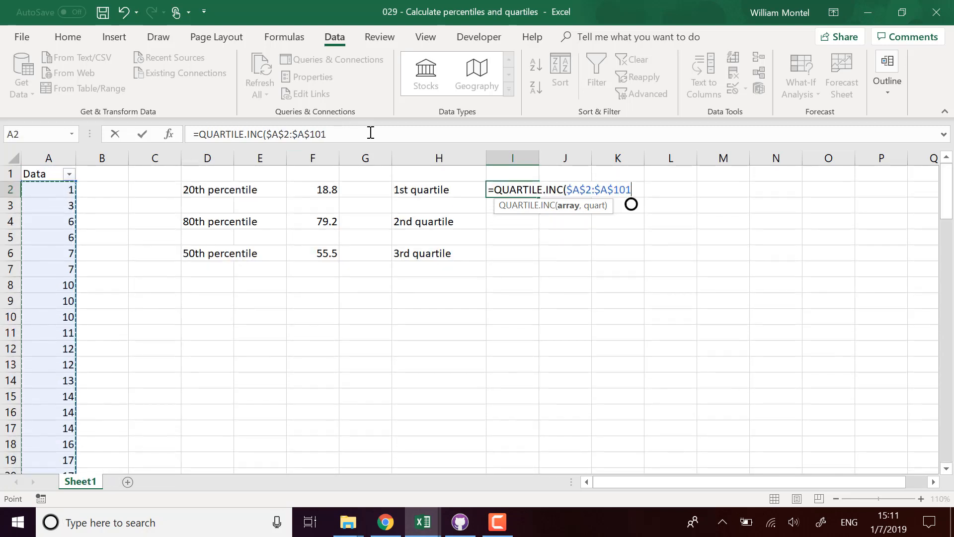
type(",")
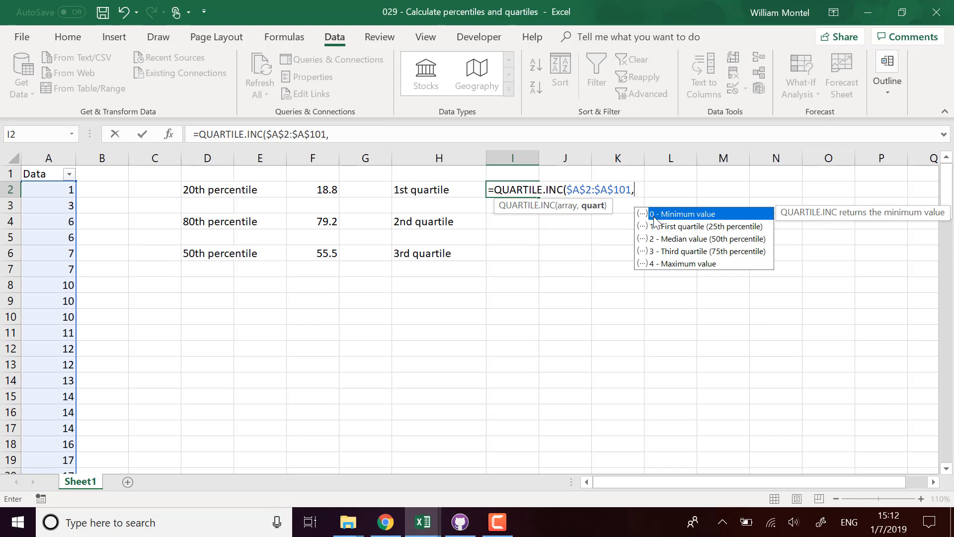
mouse_move(654, 213)
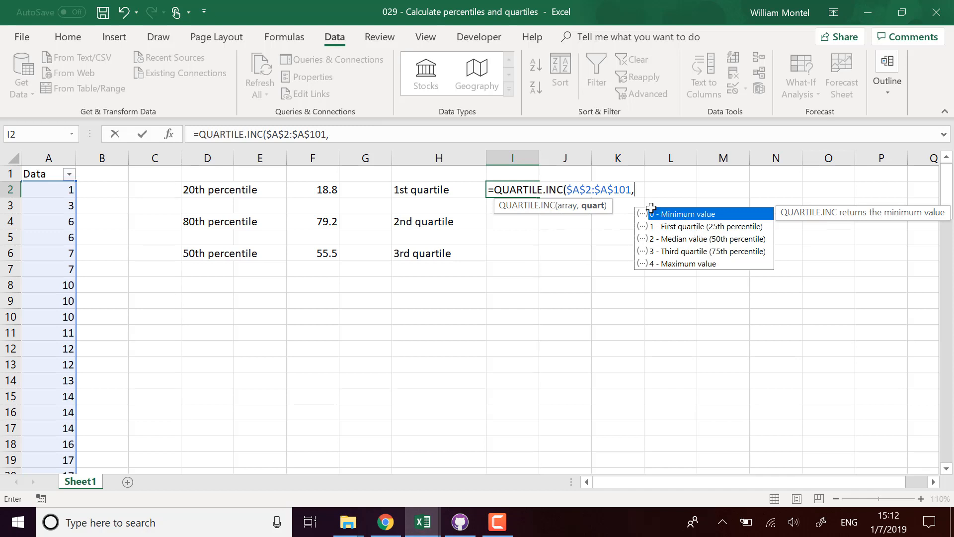
mouse_move(669, 227)
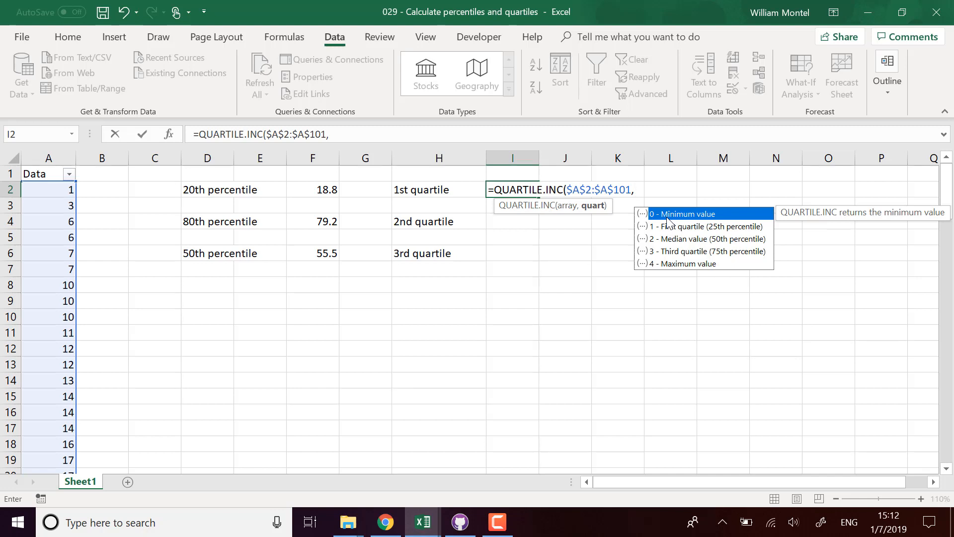
mouse_move(675, 224)
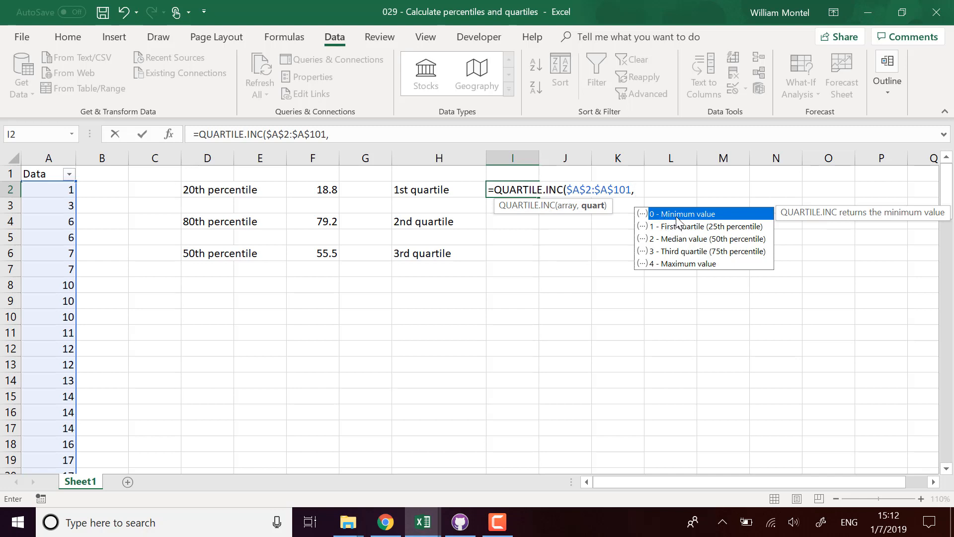
mouse_move(693, 230)
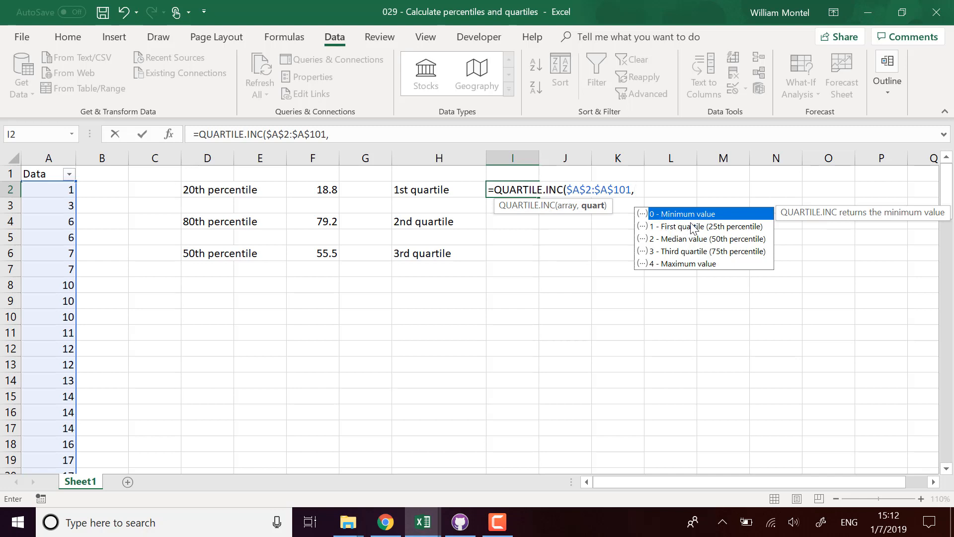
mouse_move(737, 236)
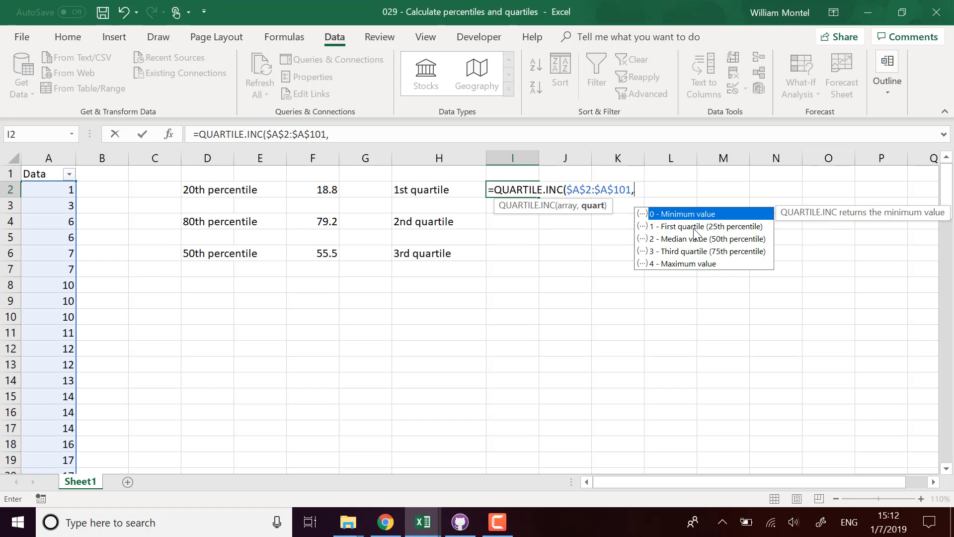
mouse_move(580, 209)
type("1)")
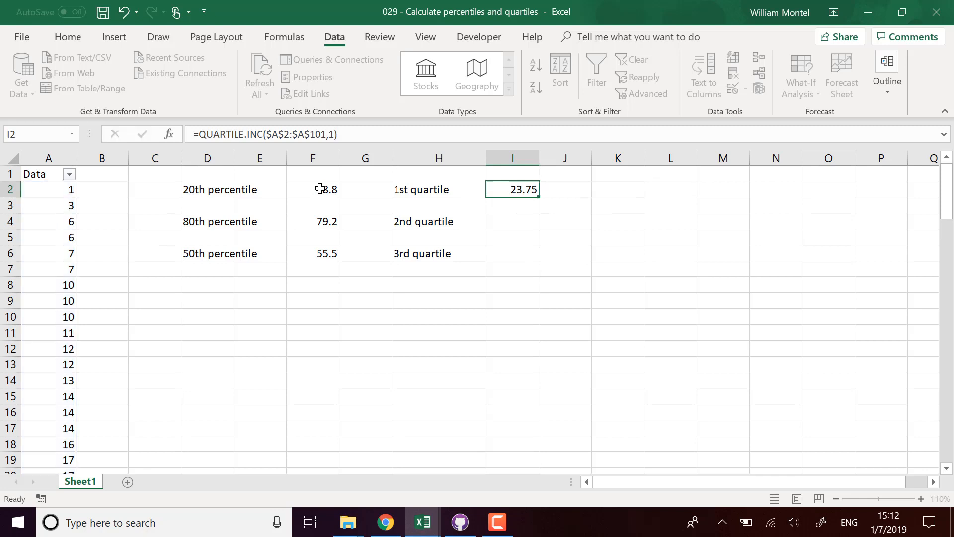
Abandon a PERCENTILE.INC entry in J2 and duplicate the 1st quartile formula there, giving 23.75
left_click(594, 72)
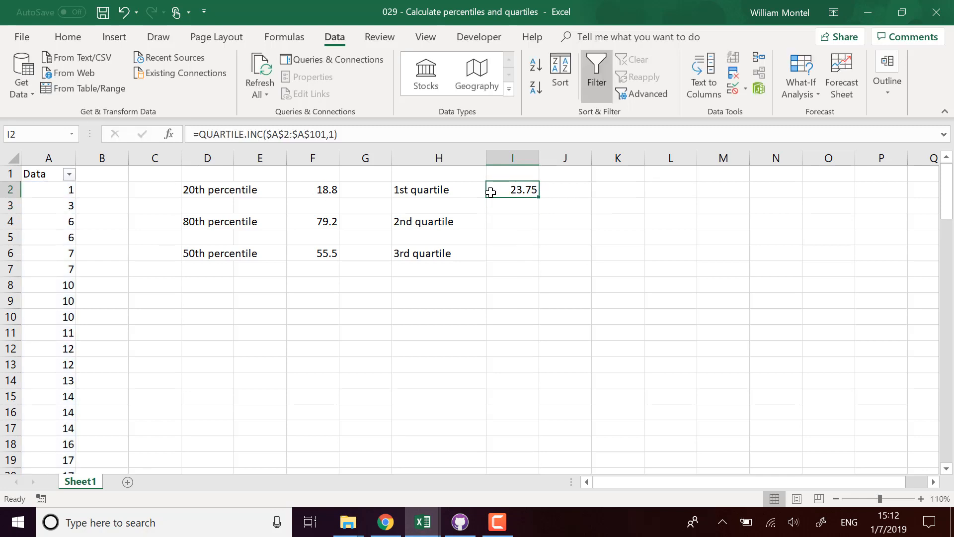
mouse_move(553, 197)
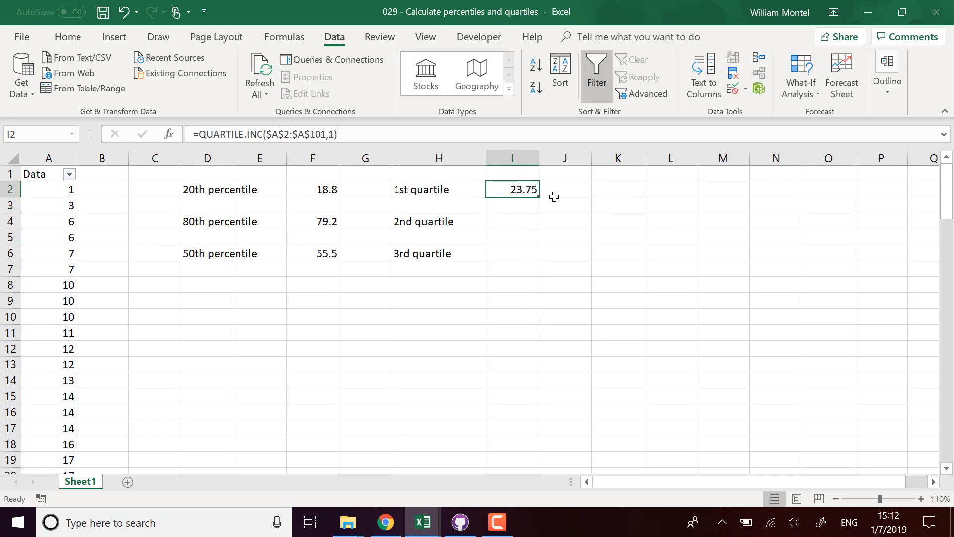
left_click(565, 189)
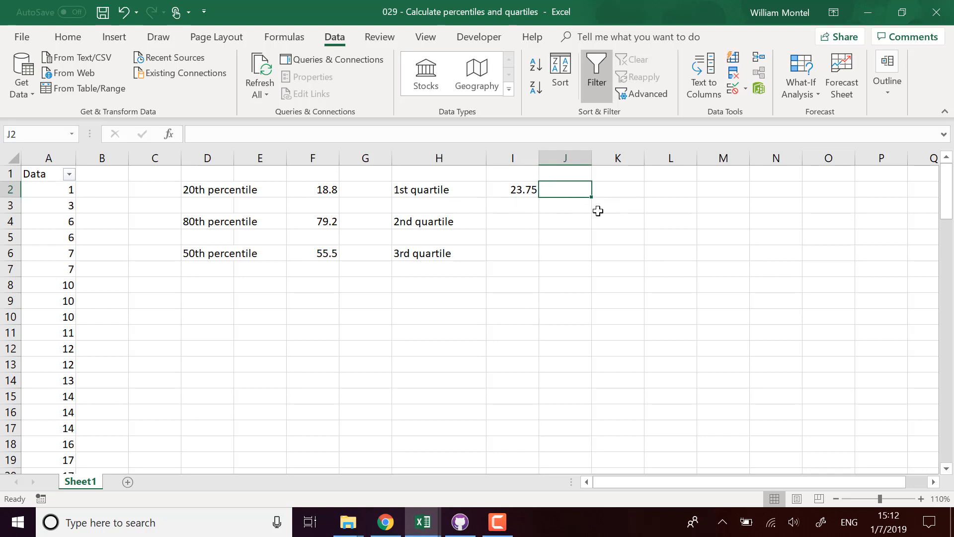
left_click(512, 189)
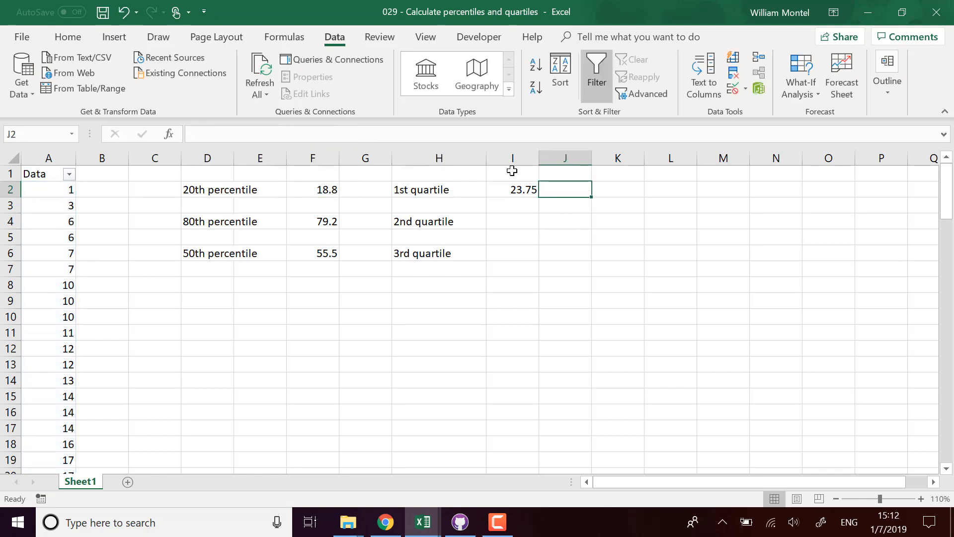
type("=PERCENTILE.INC($A$2:$A$101,0.2)")
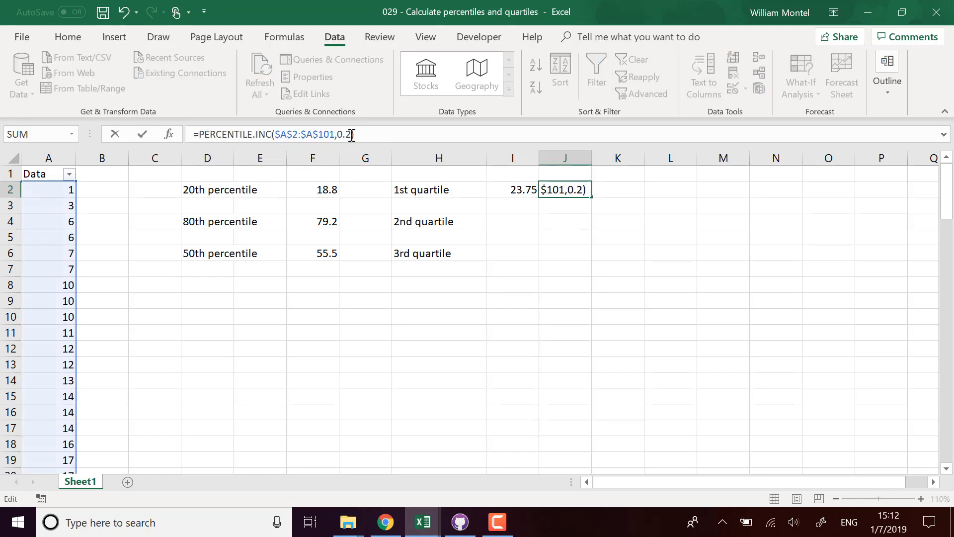
type("5")
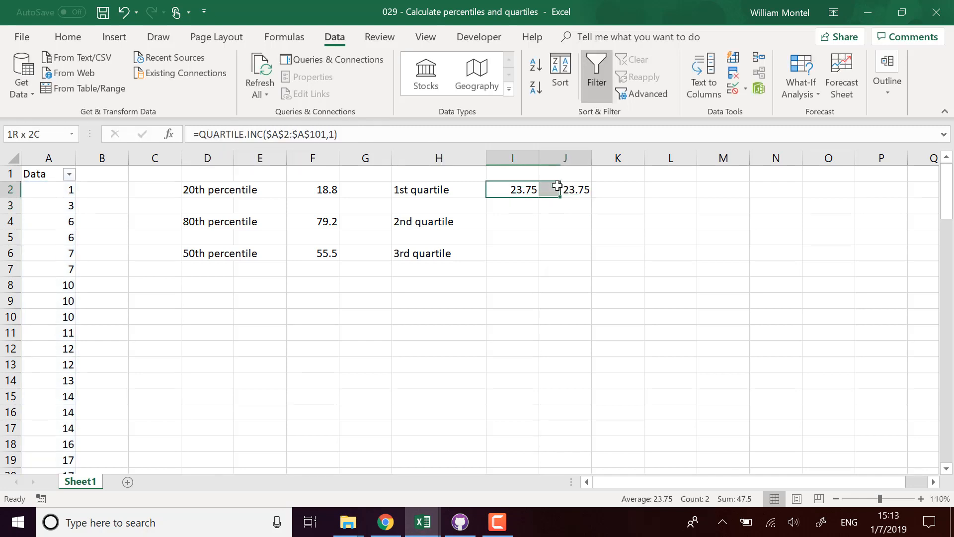
left_click(438, 221)
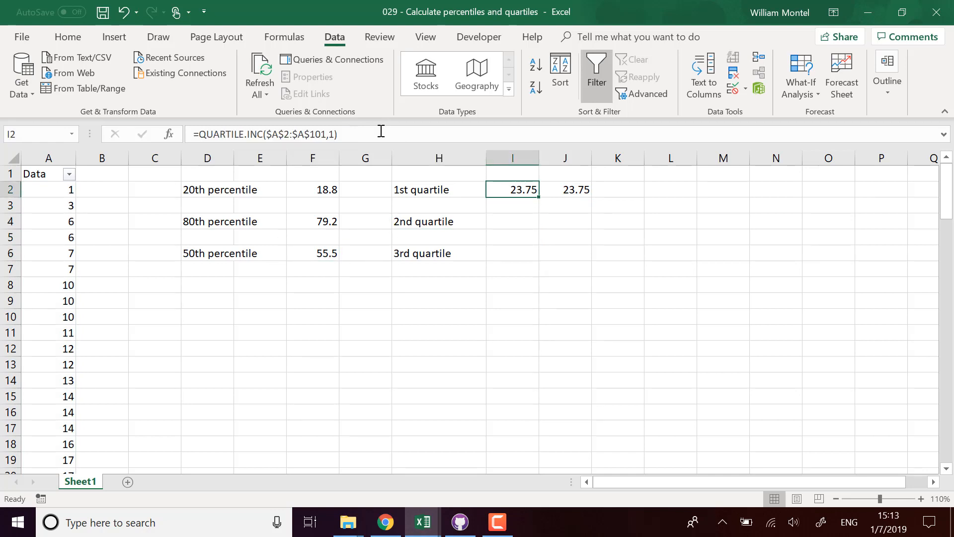
Enter QUARTILE.INC with 2 in I4 (55.5) and with 3 in I6 (75.5)
double_click(513, 189)
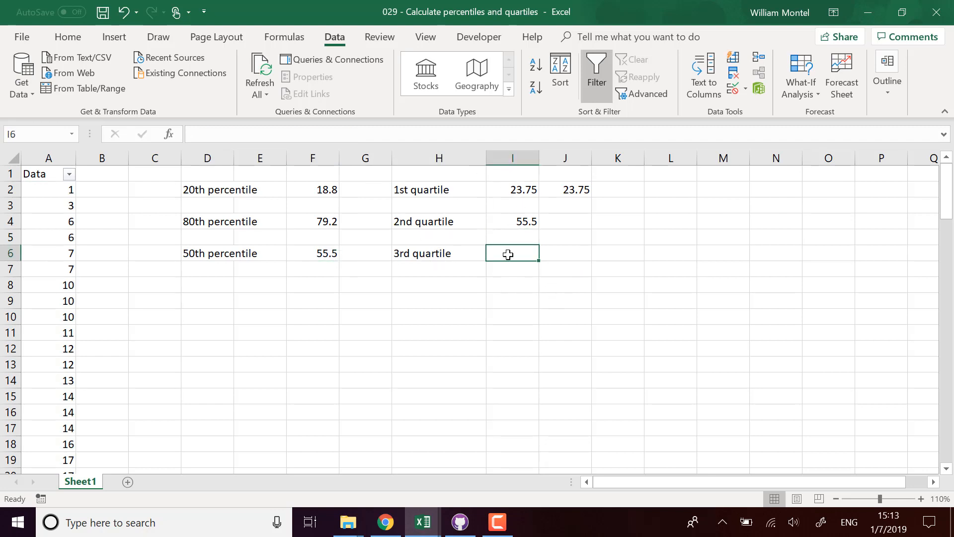
left_click(513, 220)
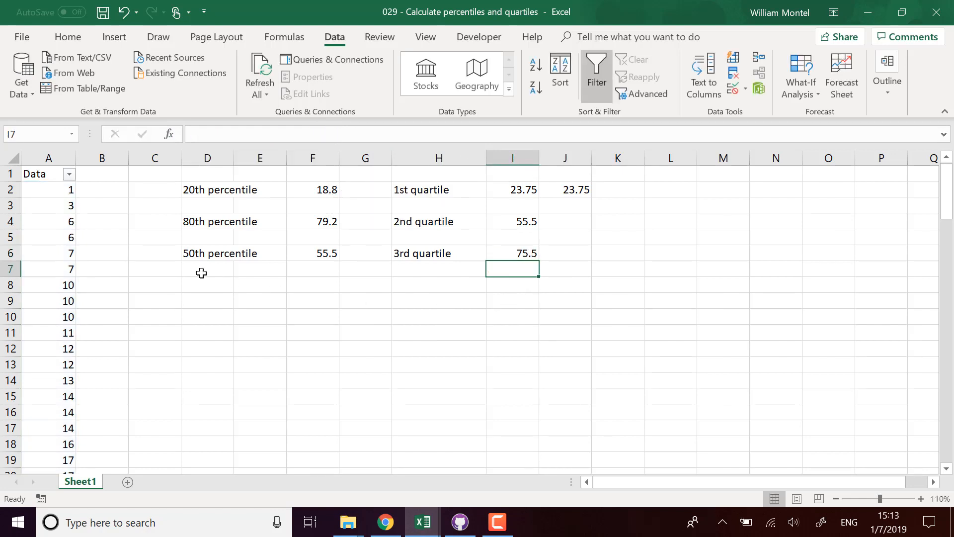
left_click_drag(48, 188, 49, 411)
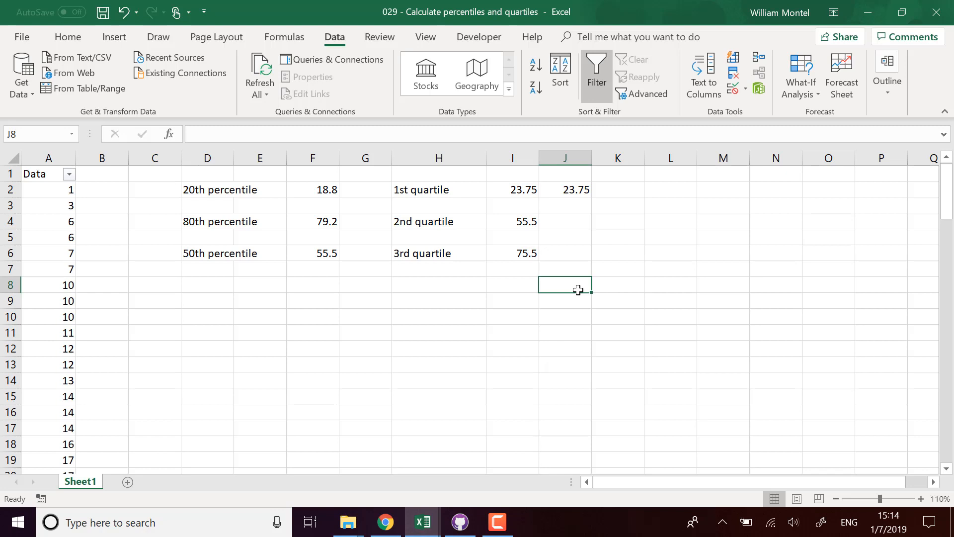
mouse_move(576, 338)
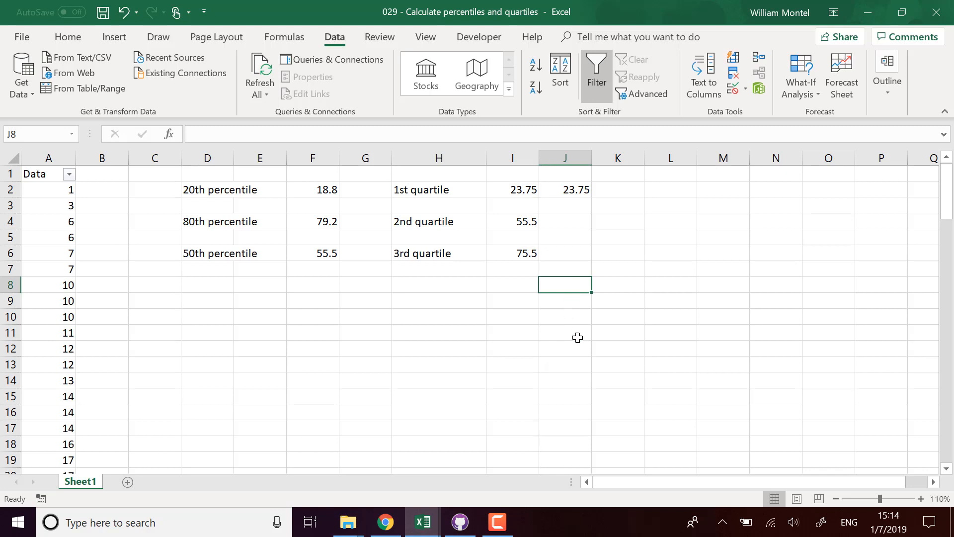
mouse_move(541, 348)
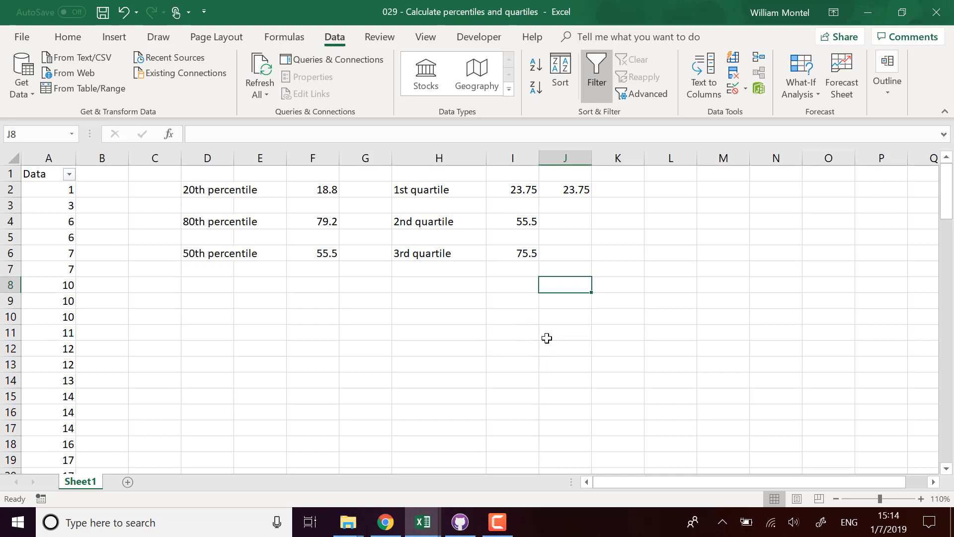
mouse_move(552, 337)
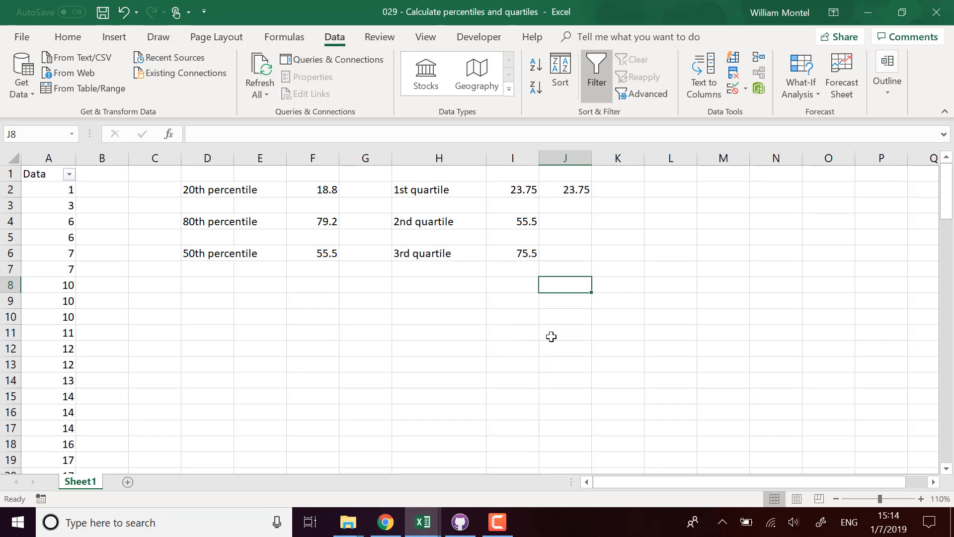